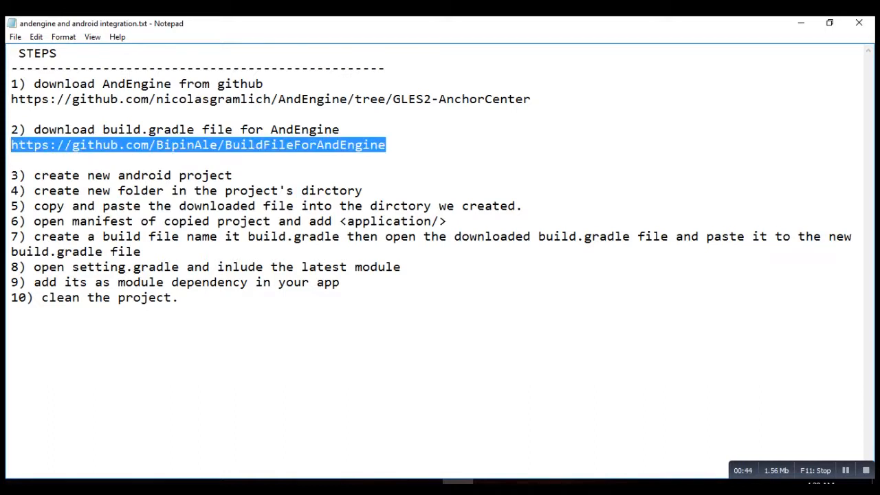
- Start the New Project wizard from the File menu
drag(41, 99, 530, 98)
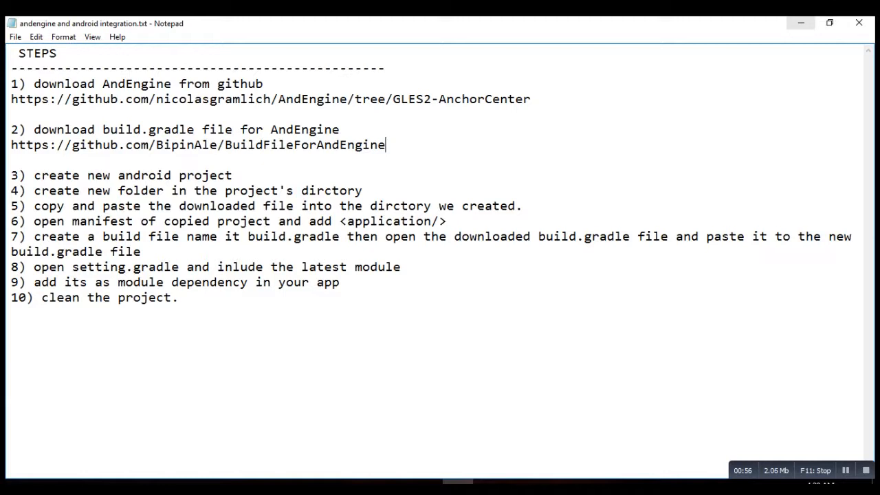
mouse_move(800, 22)
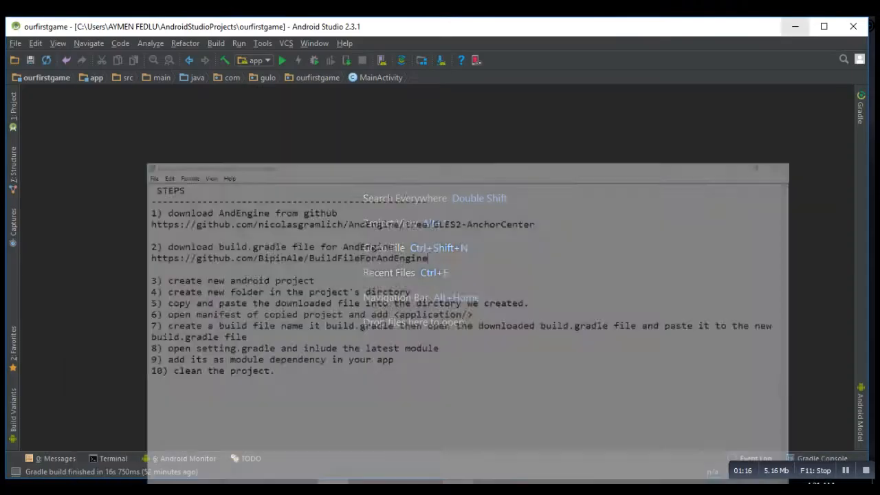
click(10, 43)
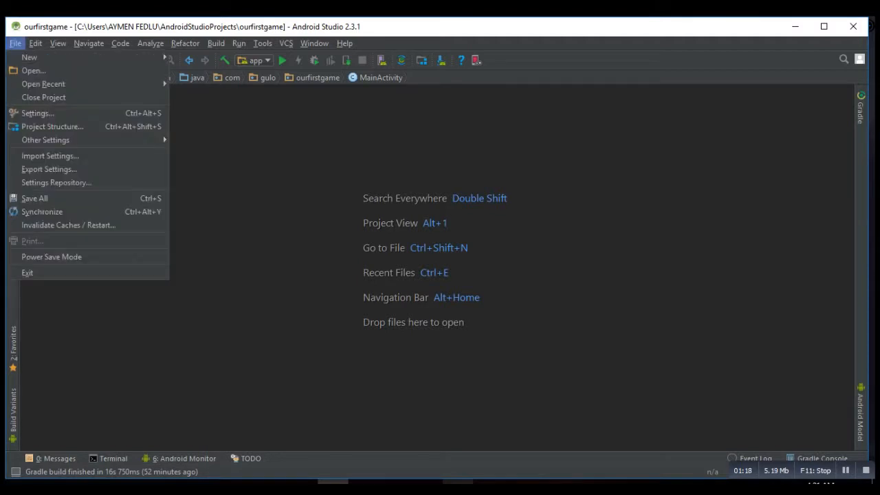
mouse_move(27, 56)
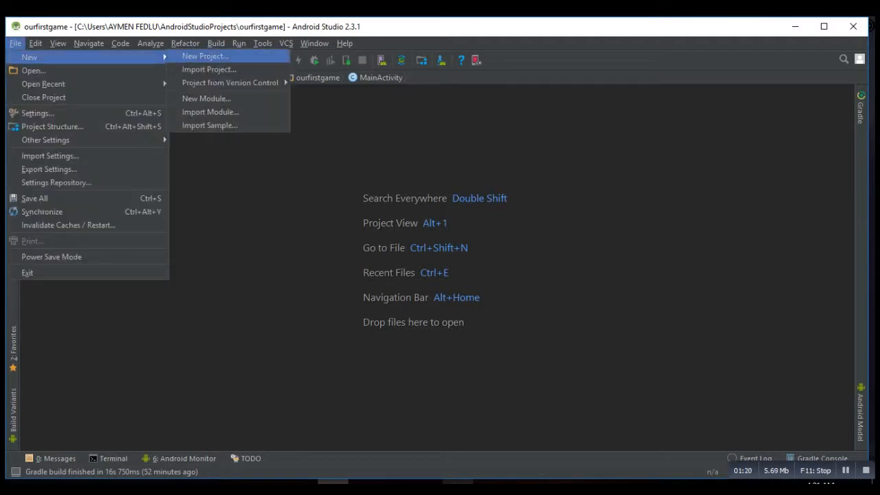
click(205, 56)
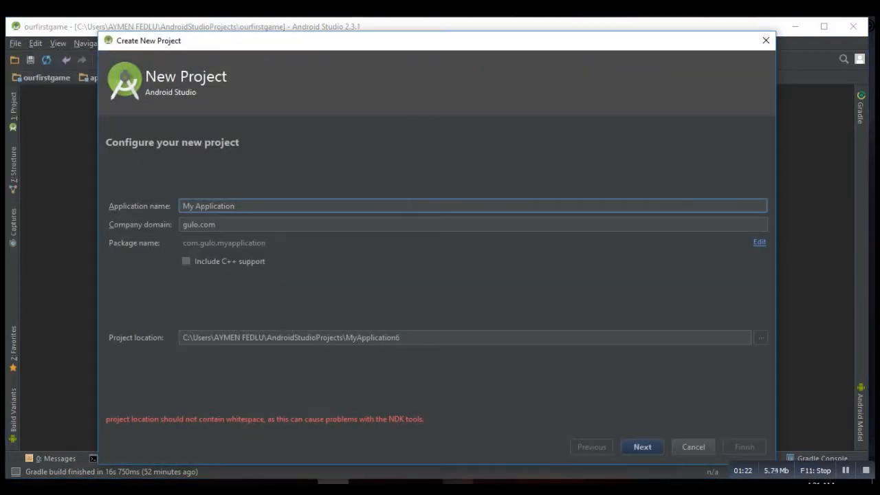
- Name the application guloAndEngineGame and continue
key(Backspace)
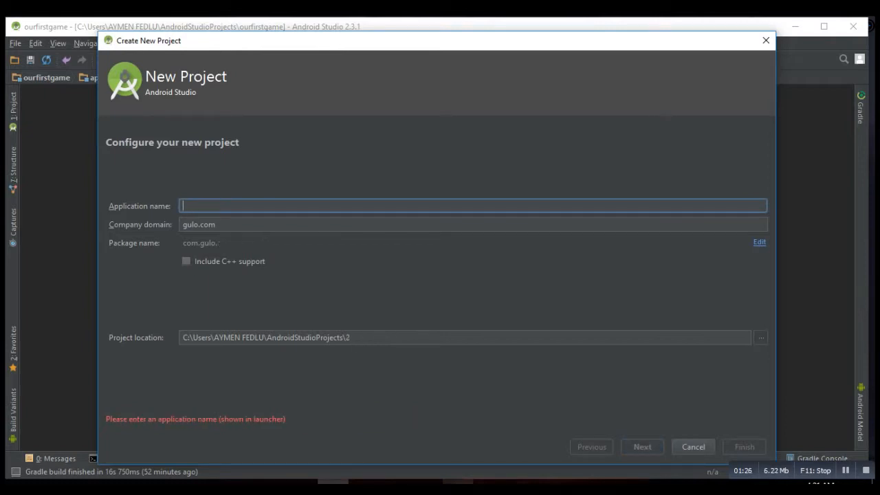
text(gulo)
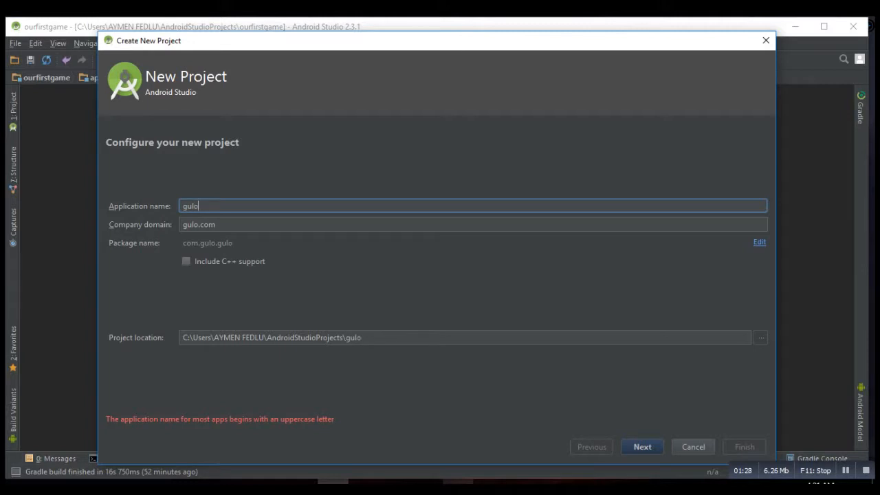
text(AndEngineg)
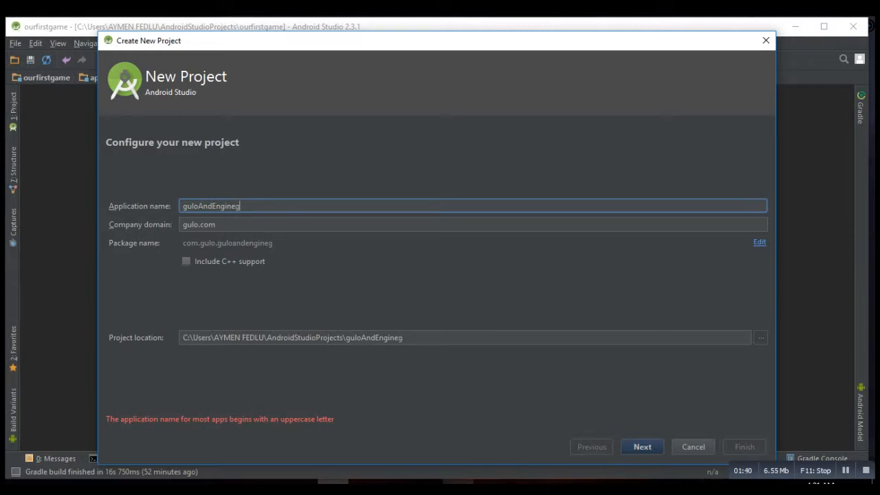
text(Game)
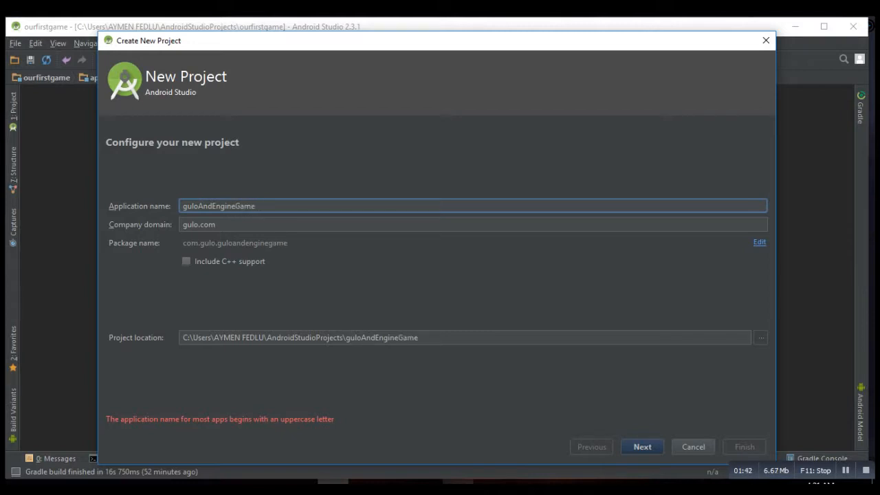
click(642, 447)
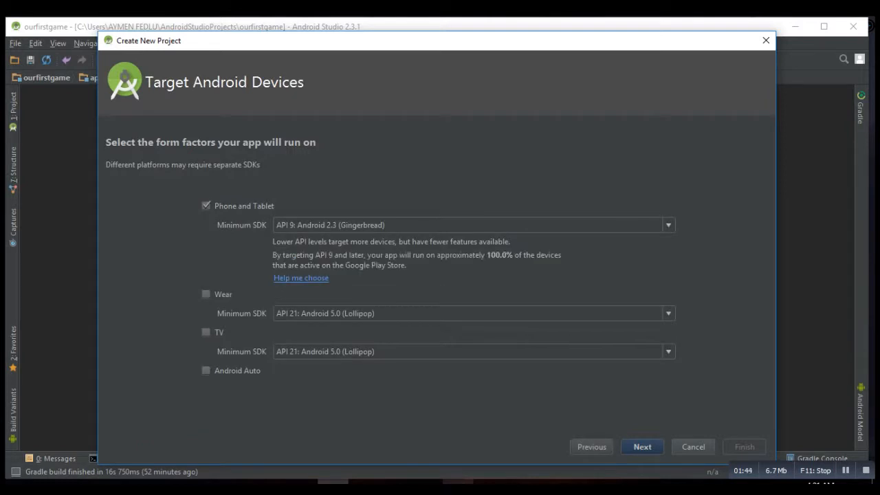
- Keep default target devices, choose Empty Activity and finish creating the project with MainActivity
click(641, 446)
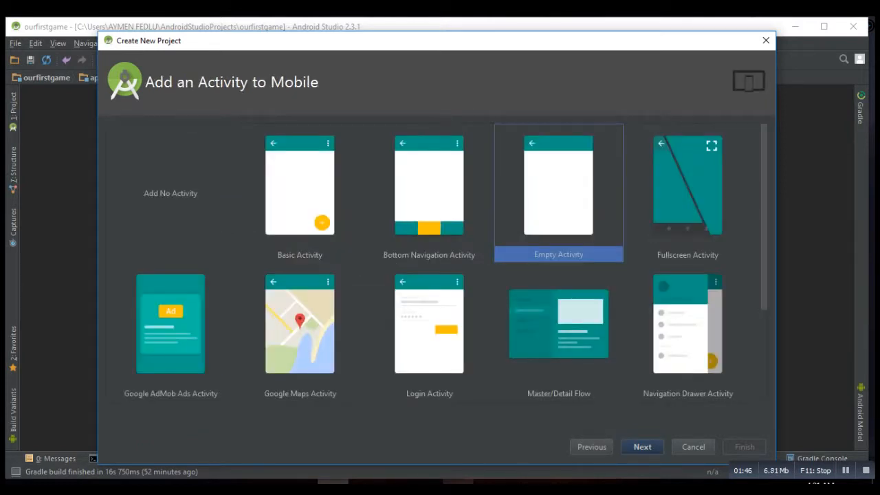
click(641, 446)
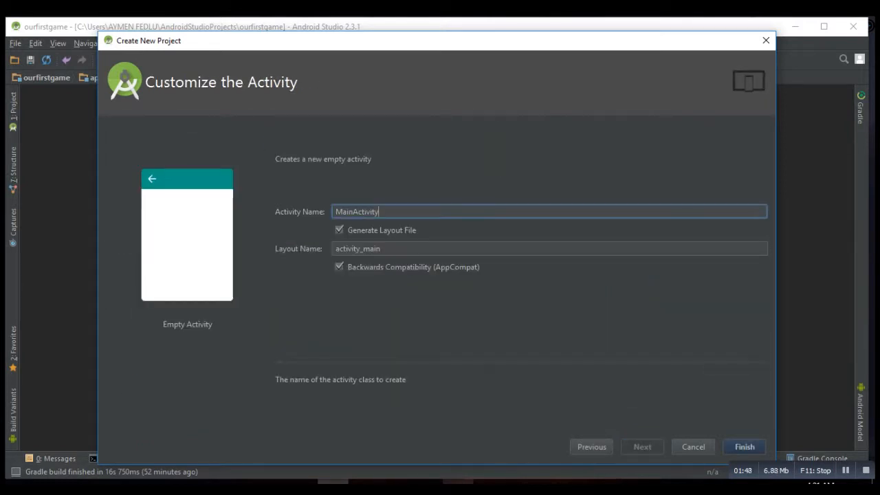
click(744, 446)
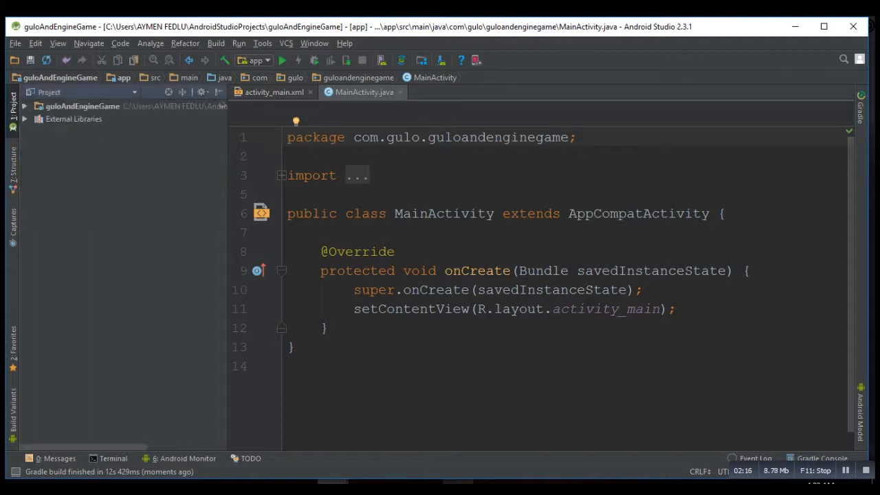
- Create a new directory named andlib at the guloAndEngineGame project root
click(29, 108)
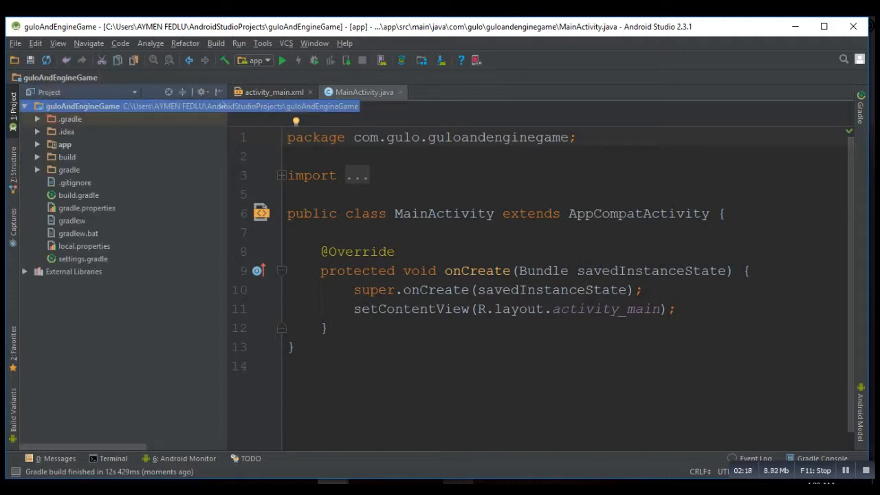
right_click(83, 105)
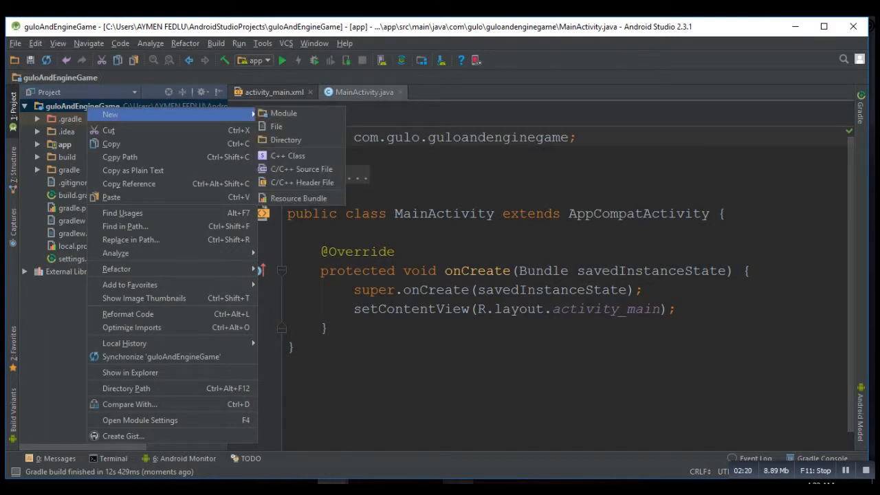
mouse_move(300, 139)
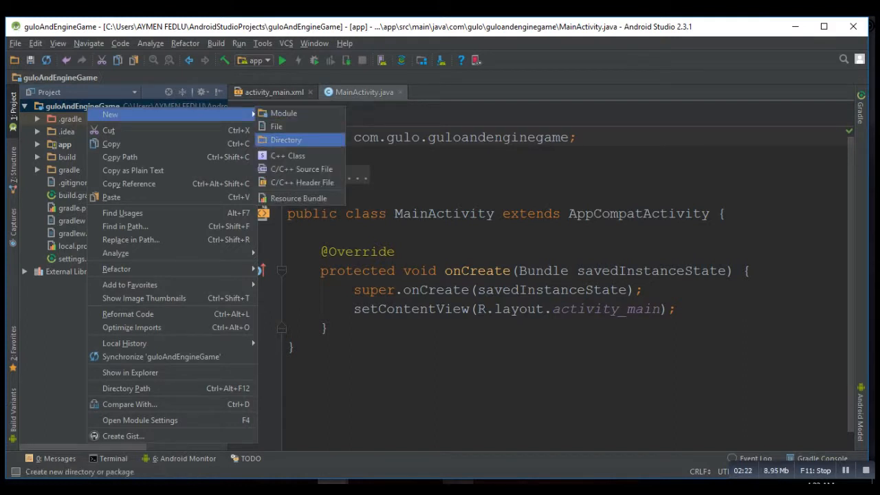
click(286, 140)
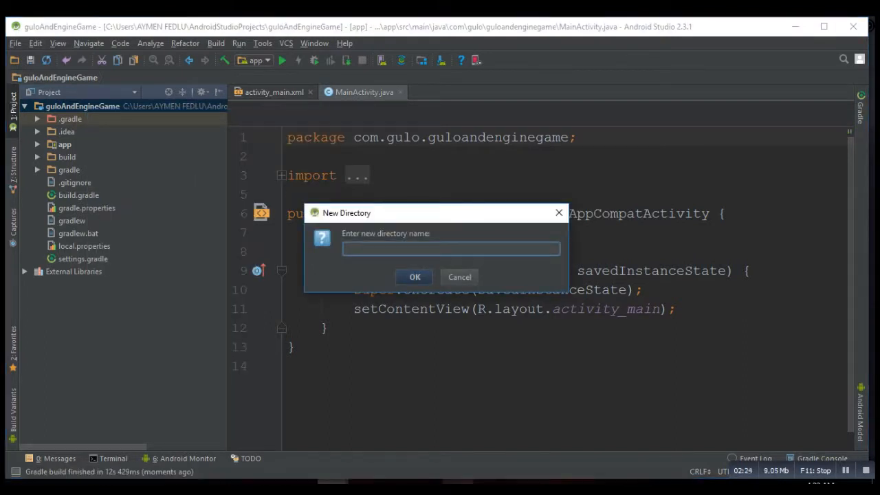
text(and)
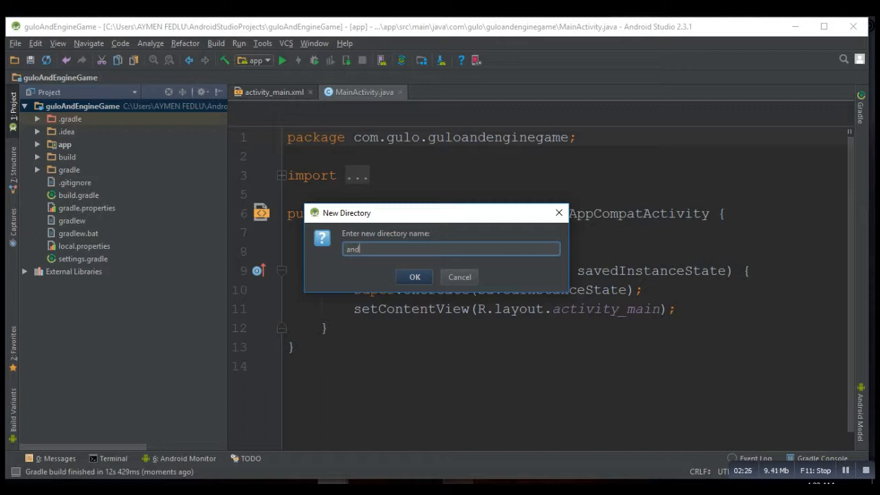
text(lib)
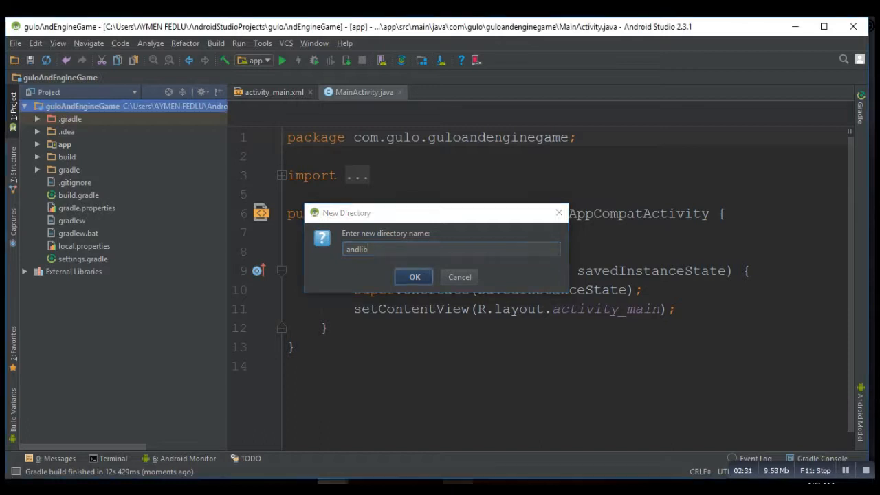
click(413, 276)
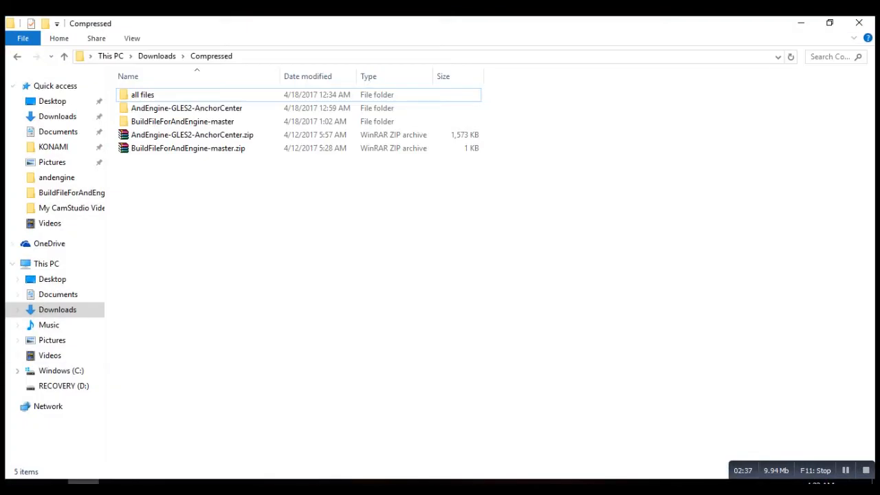
- Enter the downloaded AndEngine-GLES2-AnchorCenter folder and copy the inner library folder
click(186, 108)
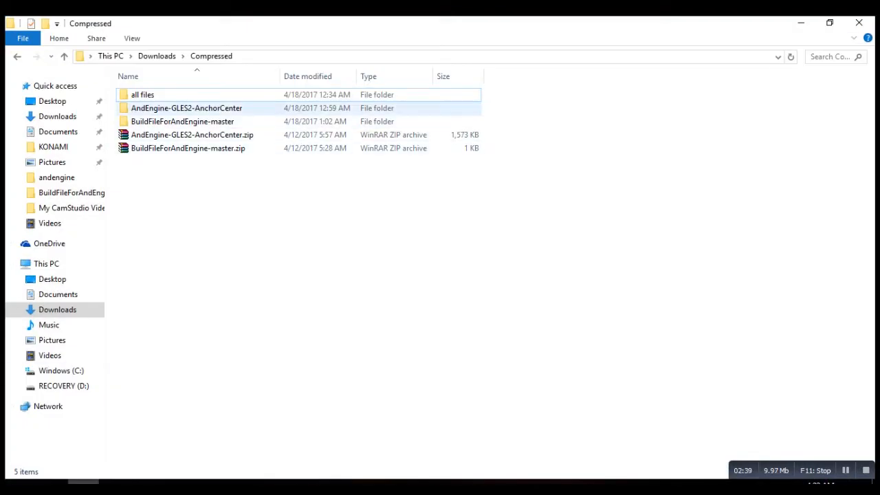
right_click(186, 108)
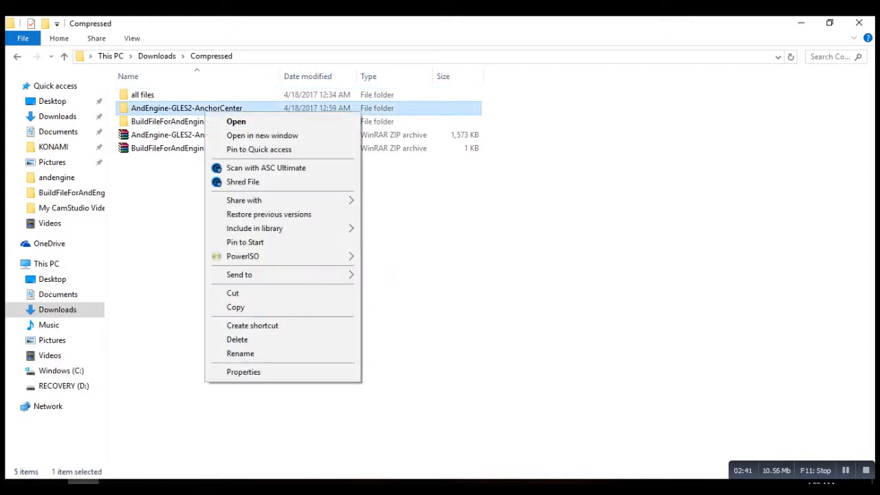
click(236, 121)
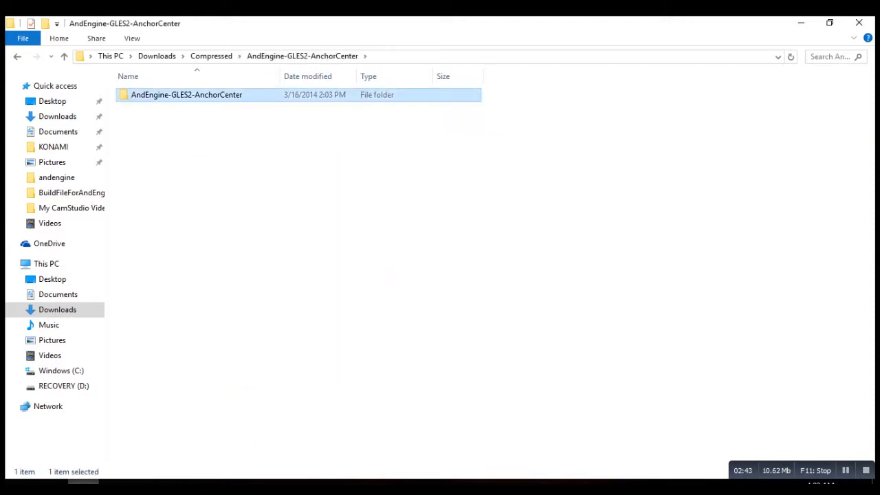
right_click(187, 94)
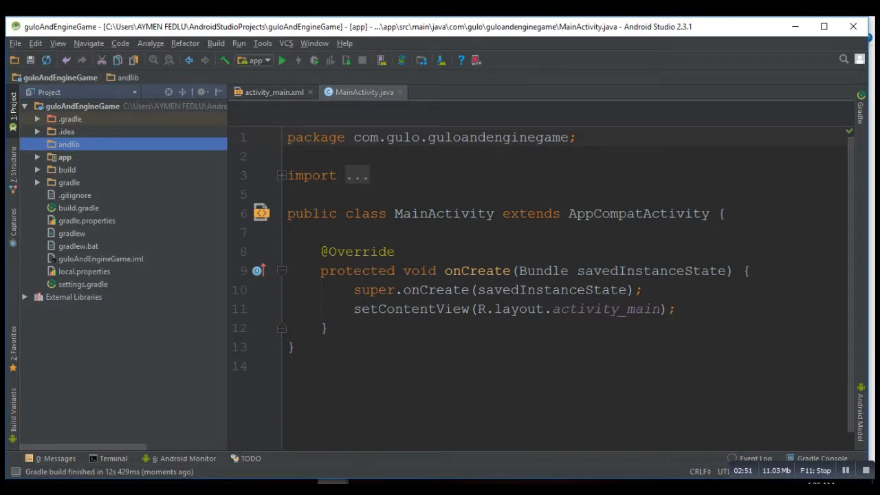
- Paste the AndEngine source into andlib, naming the copy AndEngine
right_click(69, 143)
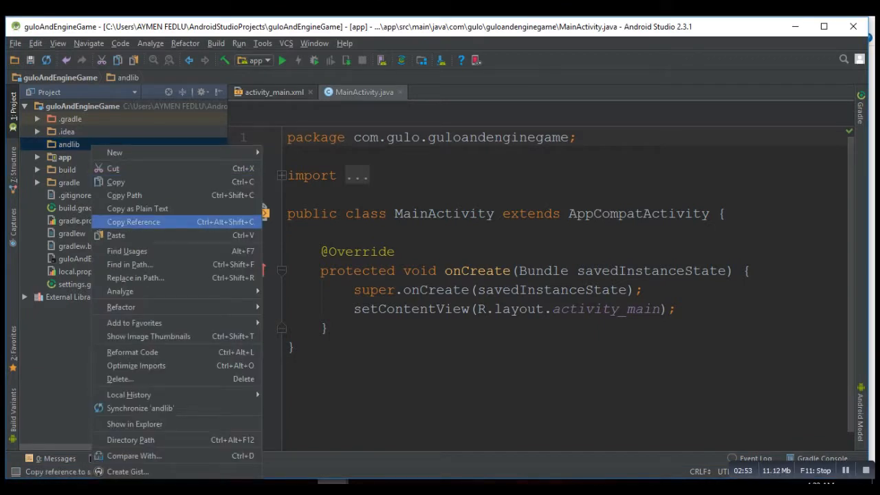
click(114, 182)
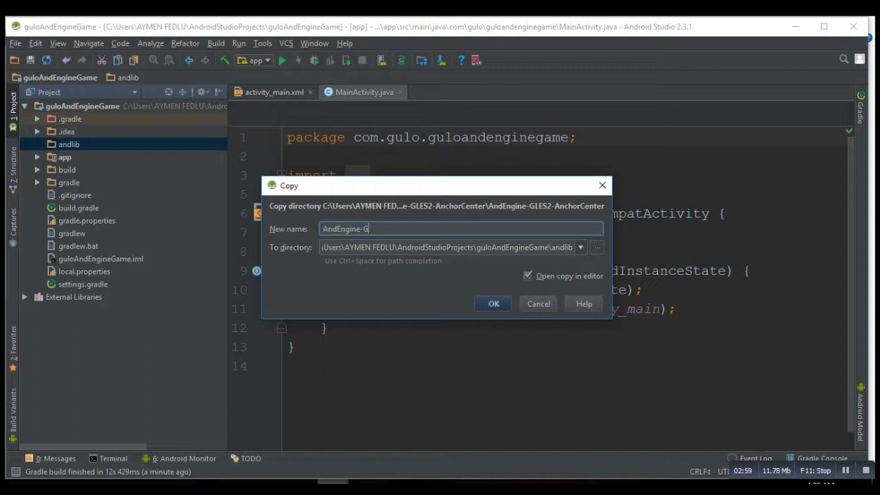
key(BackSpace)
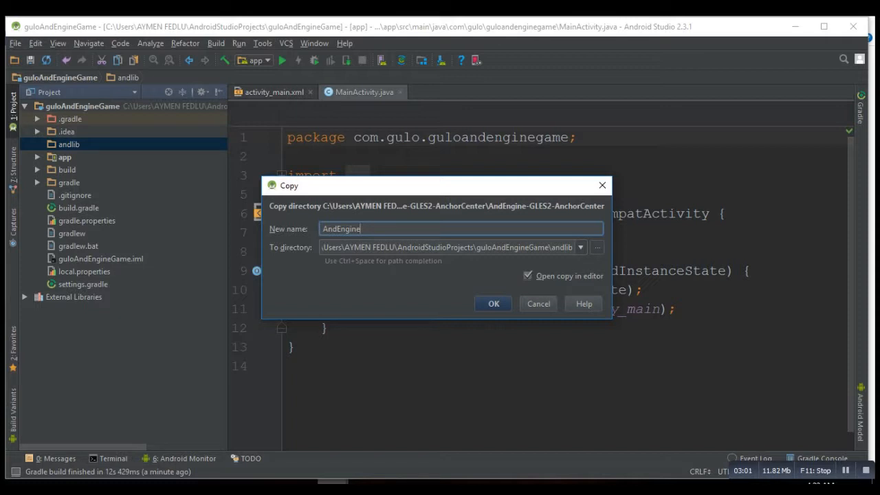
click(493, 304)
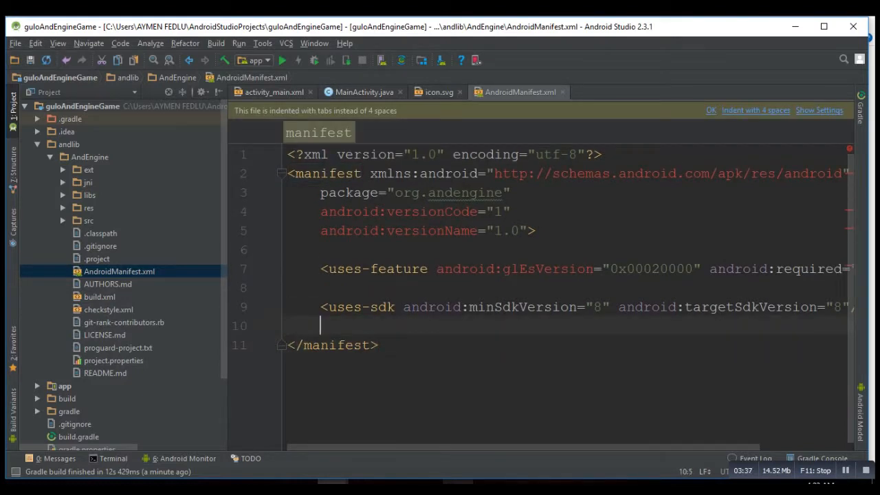
- Begin an <application/> element in the AndEngine manifest and recheck the guide's manifest step
text(<application/>)
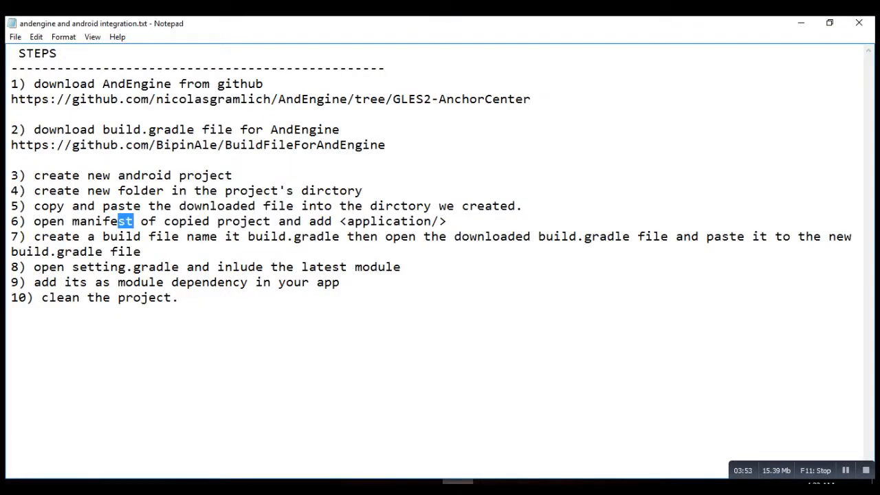
drag(58, 251, 140, 250)
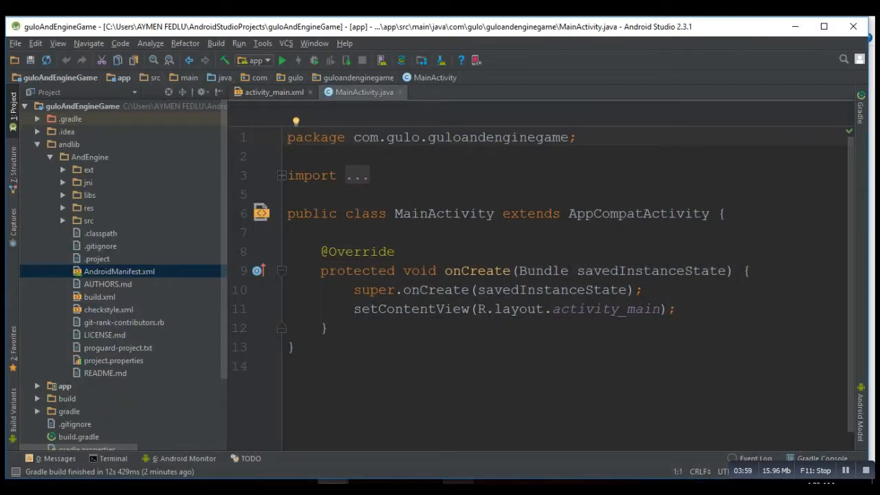
- Create a new file named build.gradle in the AndEngine folder, fixing a mistyped extension
right_click(89, 157)
text(b)
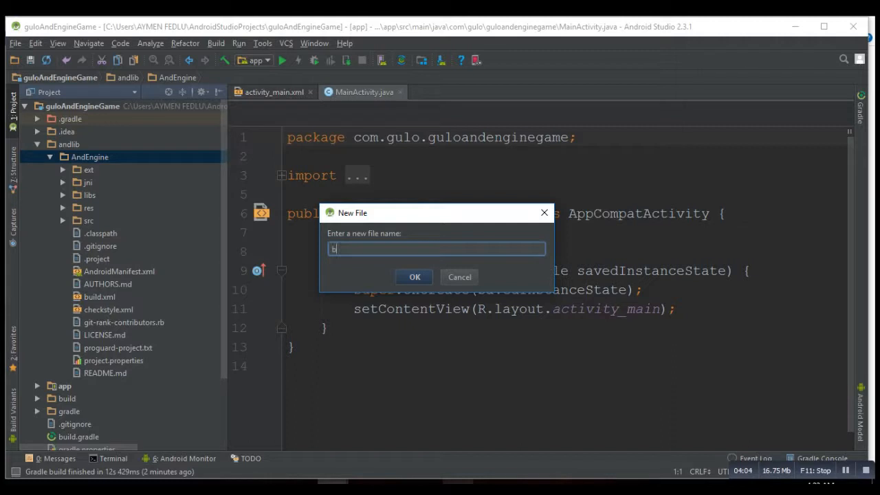
text(uild)
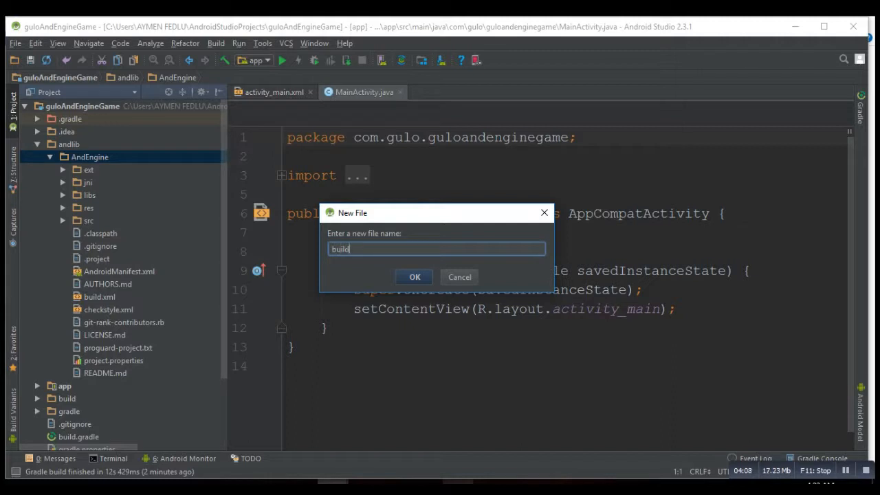
text(.gtra)
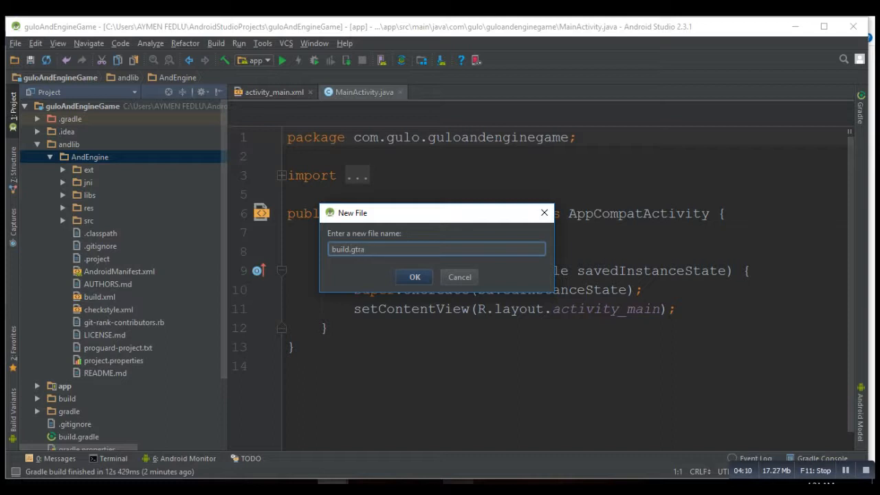
key(BackSpace)
text(dle)
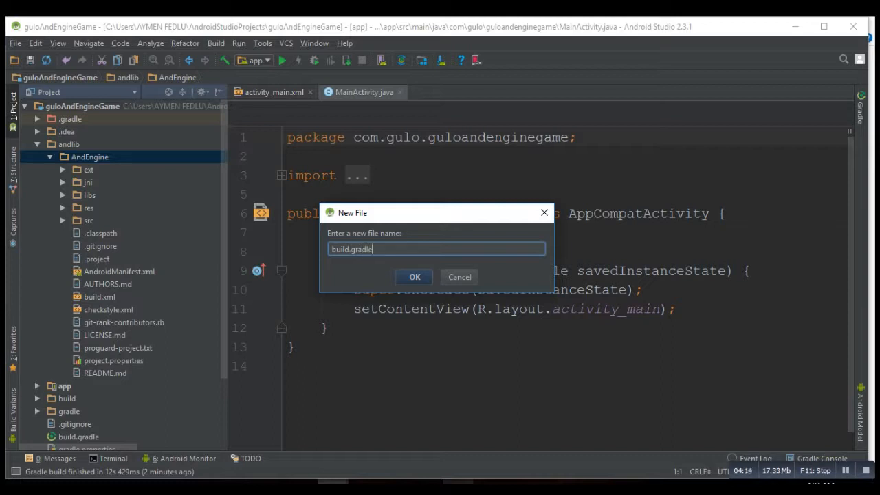
click(414, 276)
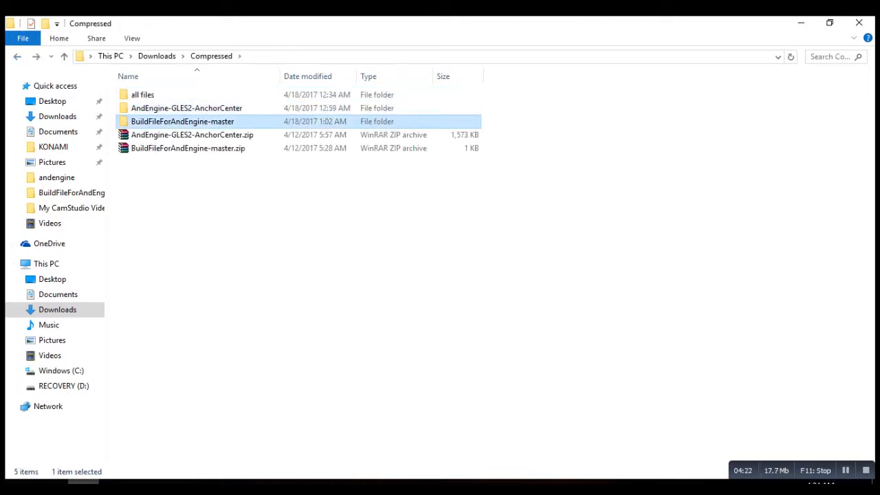
- Open build.gradle from BuildFileForAndEngine-master in Notepad and copy its whole contents
double_click(182, 121)
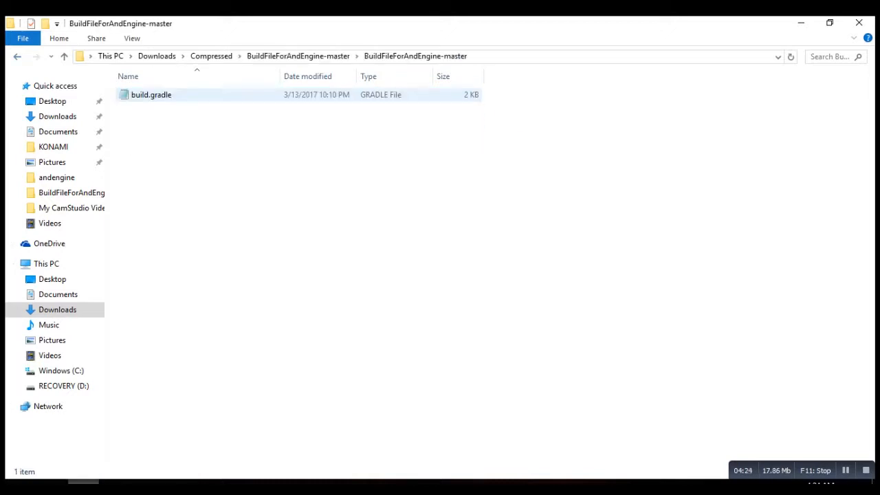
double_click(149, 95)
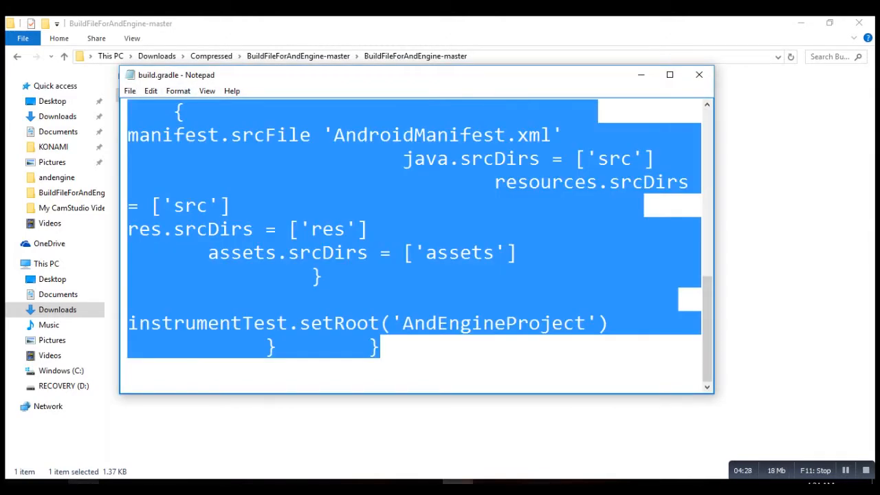
click(697, 74)
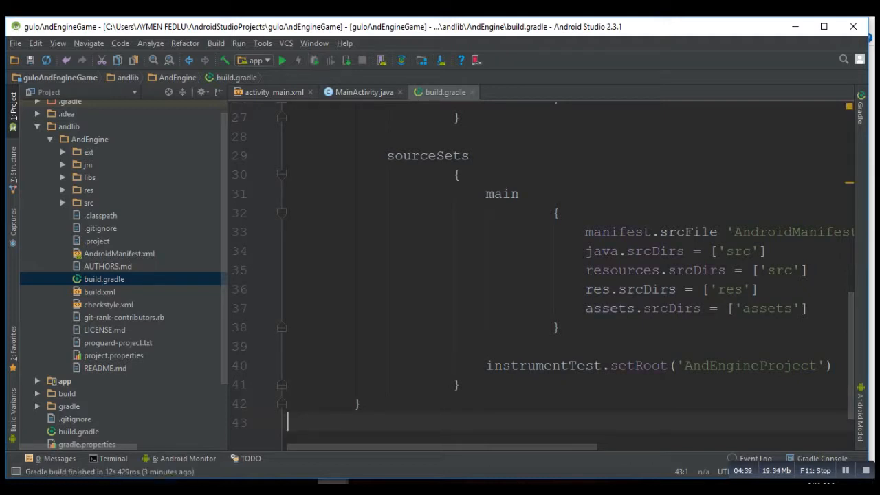
- Close the filled AndEngine build.gradle and the neighbouring editor tab
click(362, 92)
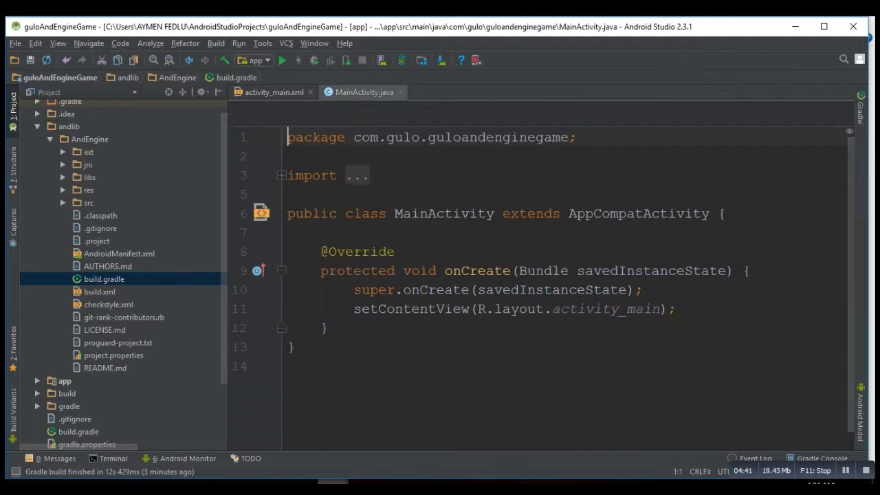
click(273, 91)
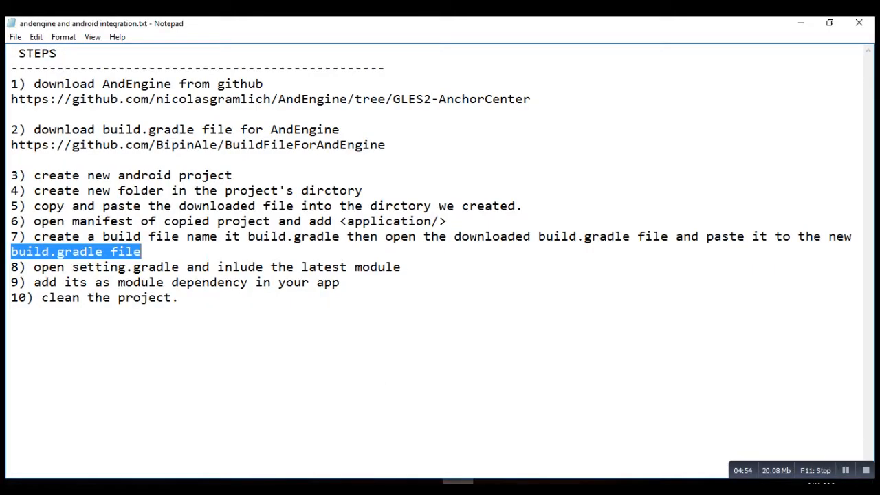
- Highlight step 7, the build.gradle step, in the Notepad integration notes
drag(186, 266, 393, 266)
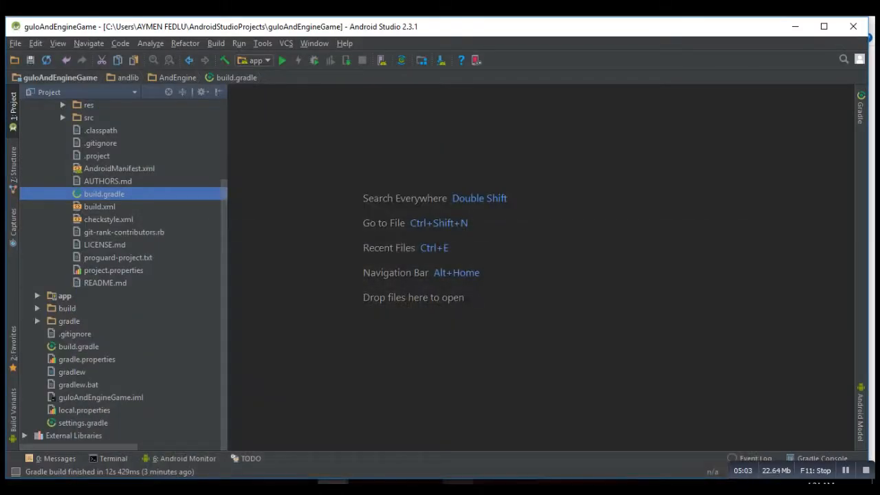
- Add include ':andlib:AndEngine' to the project's settings.gradle
click(83, 422)
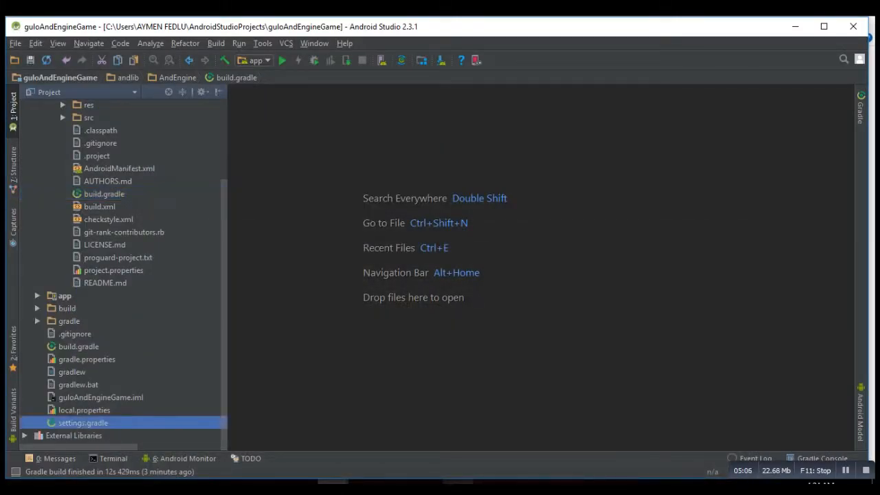
double_click(83, 422)
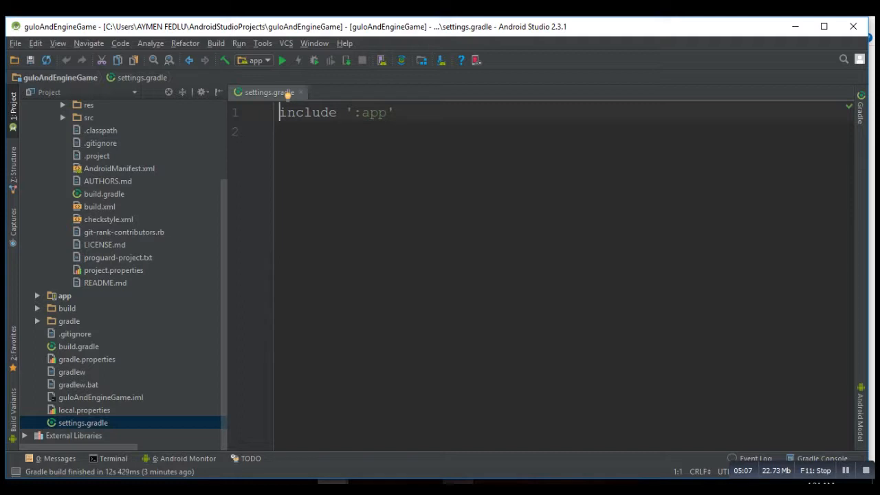
text(in)
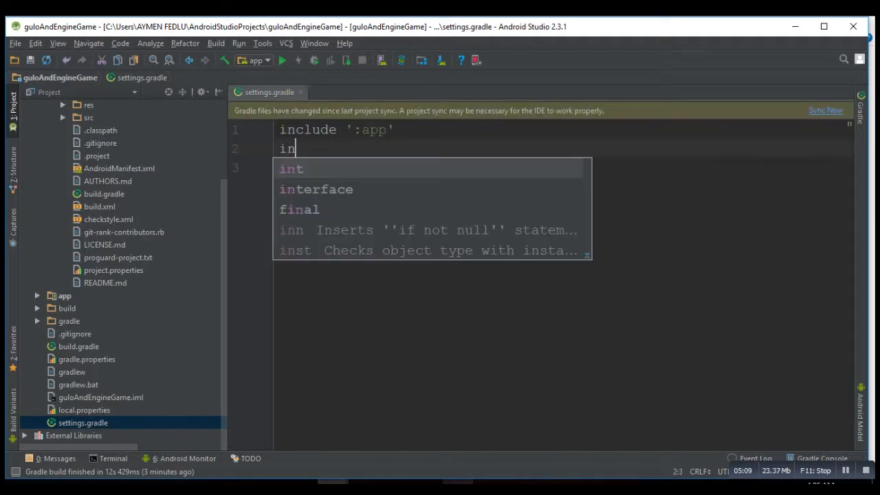
text(clude)
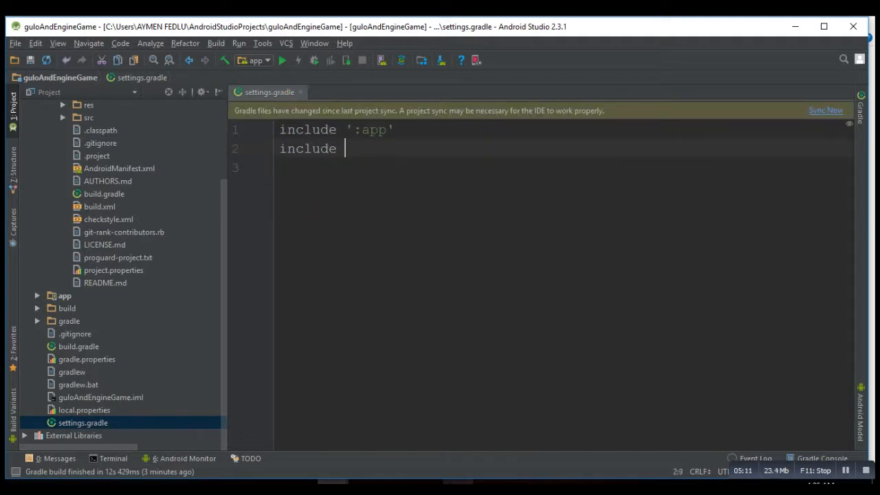
text(':a)
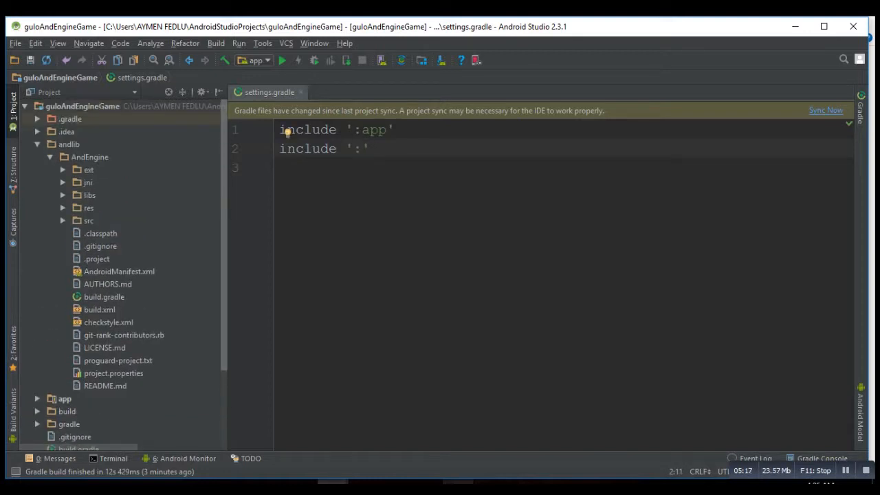
text(an)
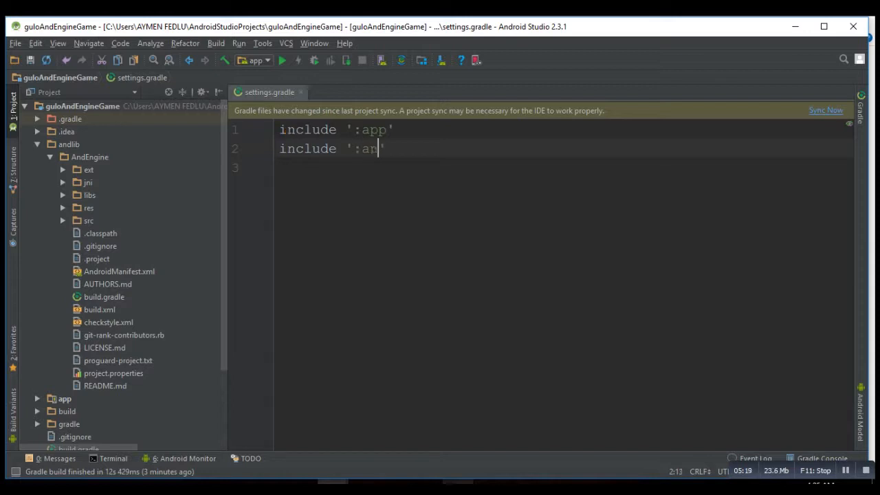
text(dlib)
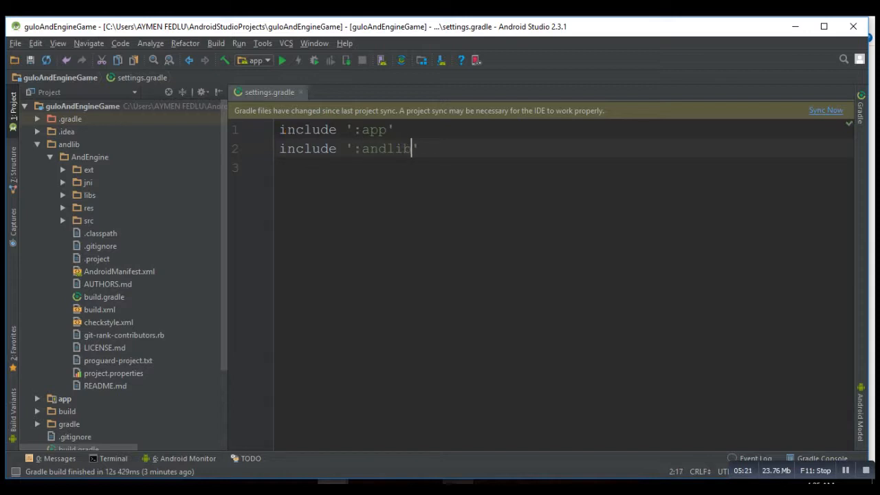
text(:A)
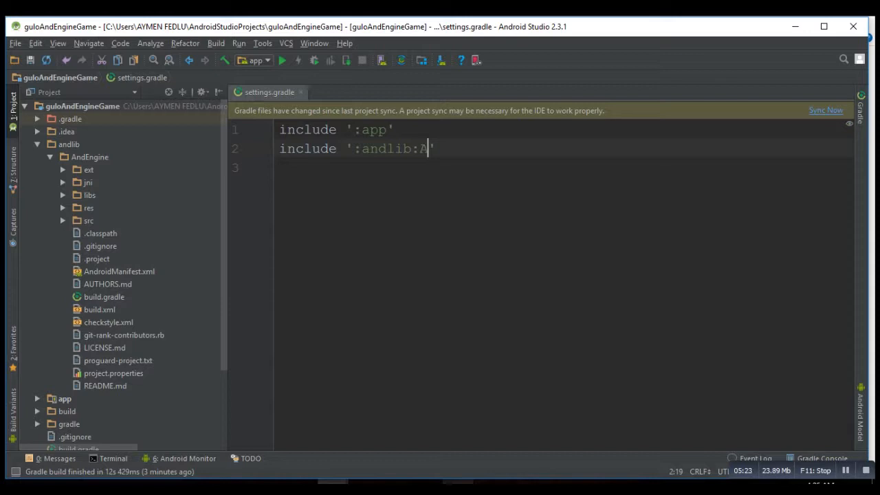
text(ndEngine)
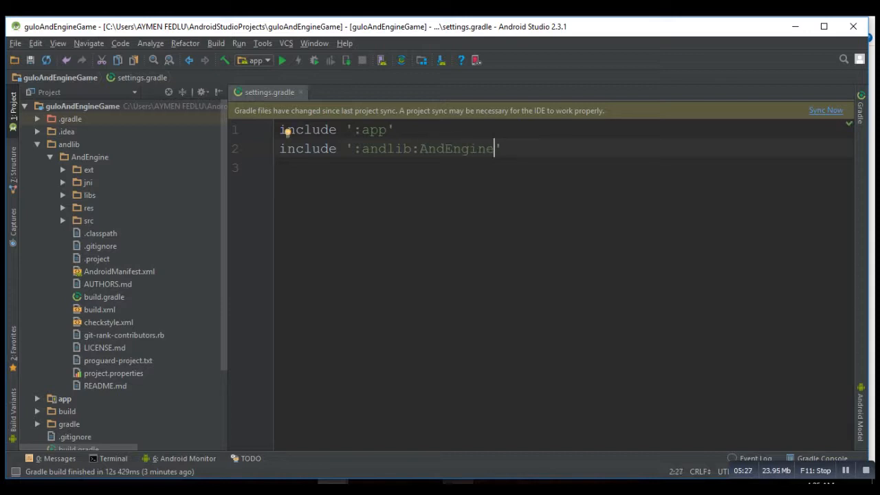
- Sync Gradle and reload changed files so AndEngine is recognised as a module
click(825, 109)
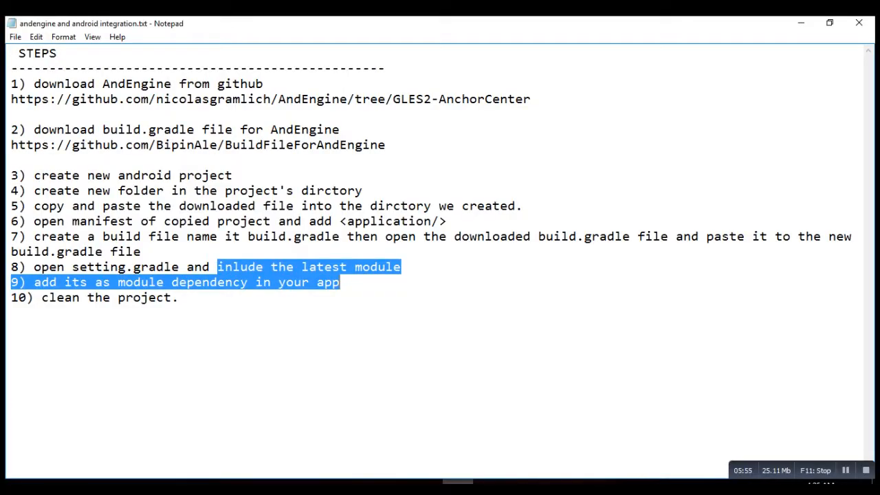
click(339, 281)
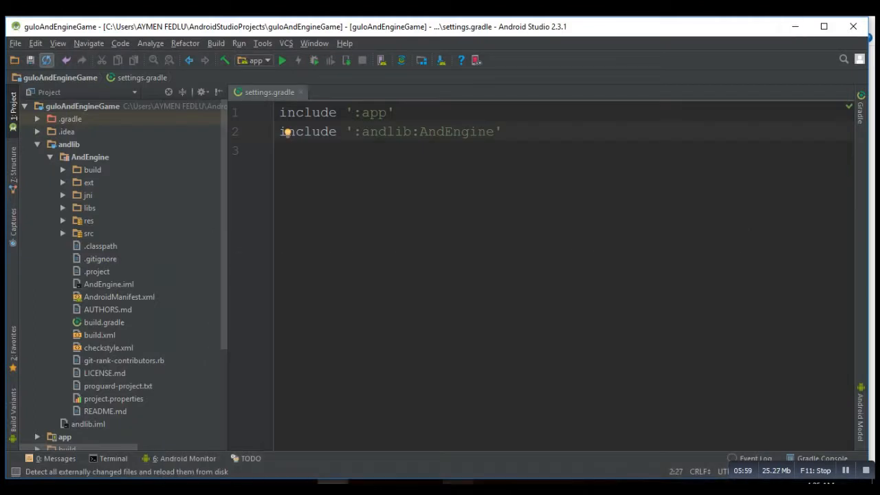
- Add :andlib:AndEngine as a module dependency of the app module via Project Structure
click(8, 44)
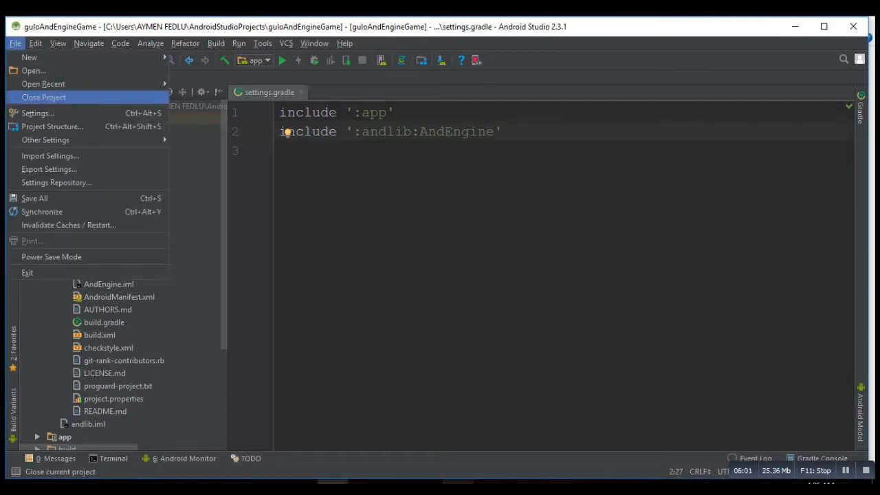
mouse_move(51, 126)
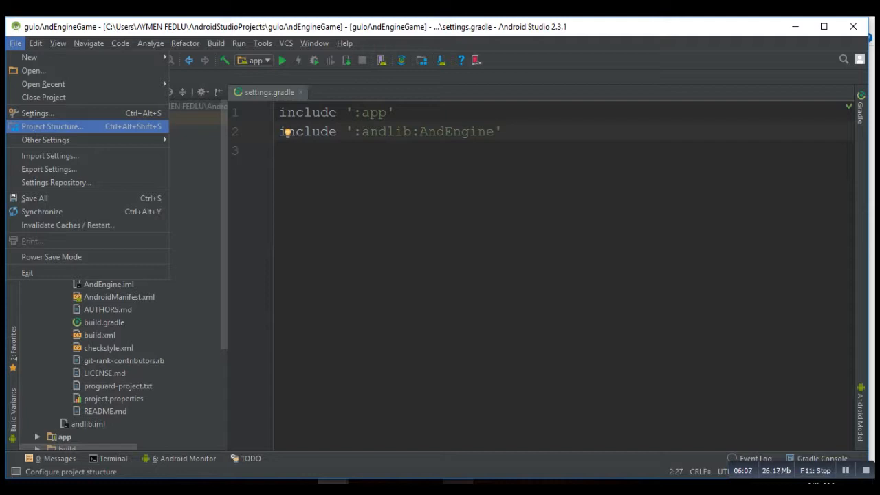
click(52, 125)
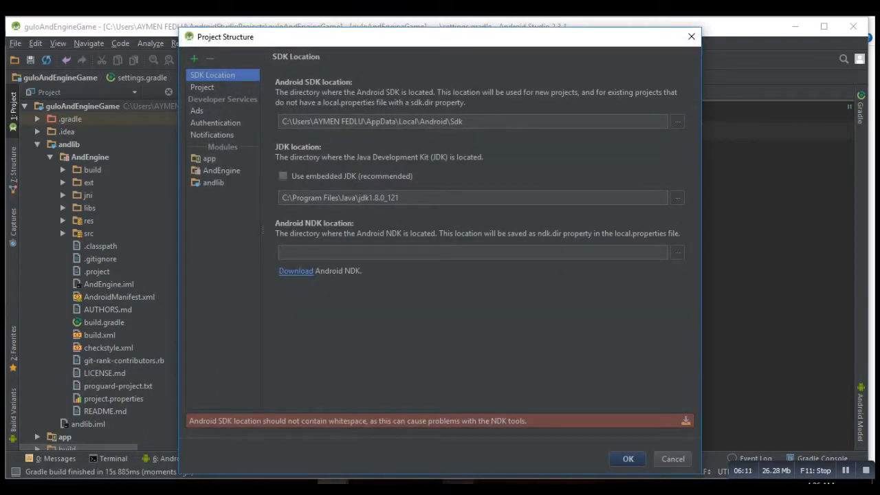
click(210, 158)
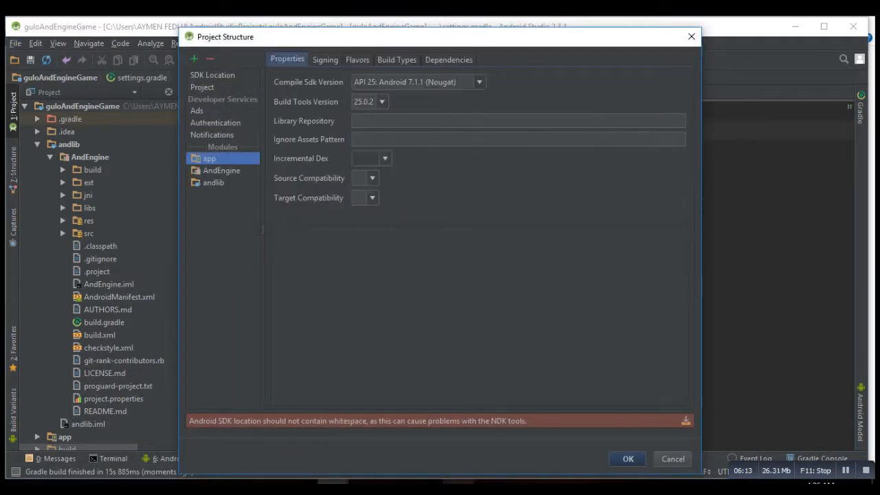
click(448, 59)
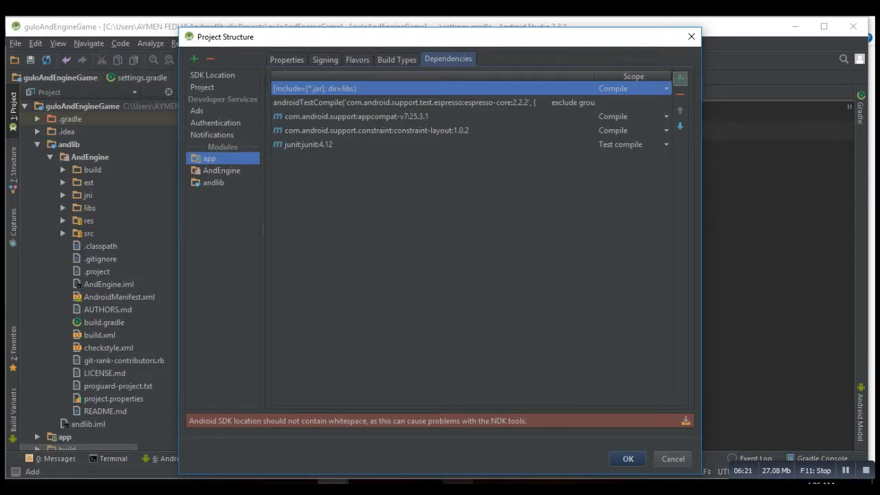
mouse_move(678, 78)
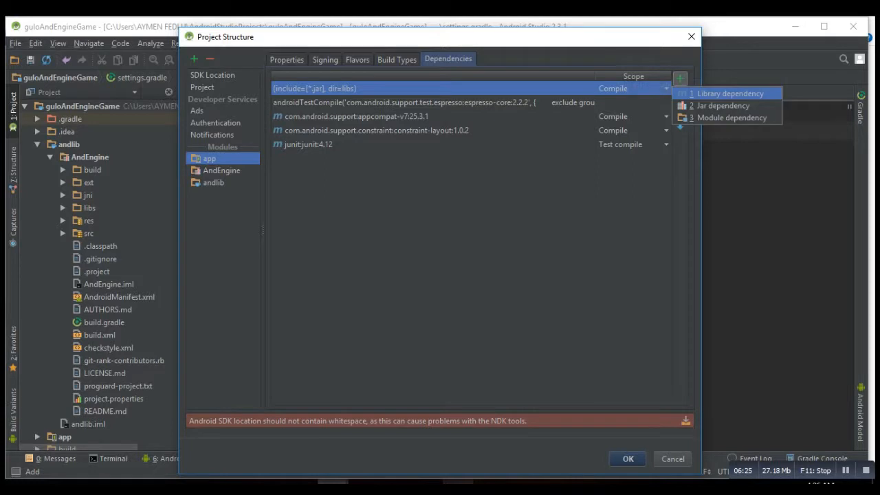
mouse_move(731, 117)
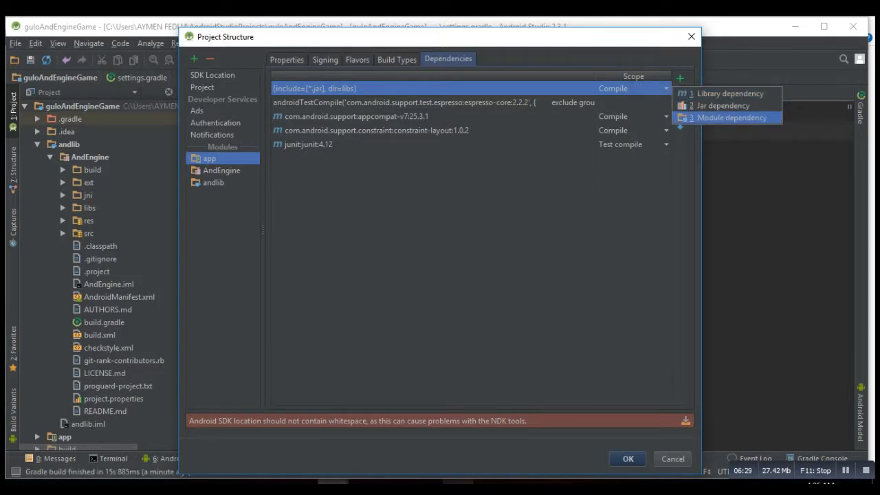
click(733, 118)
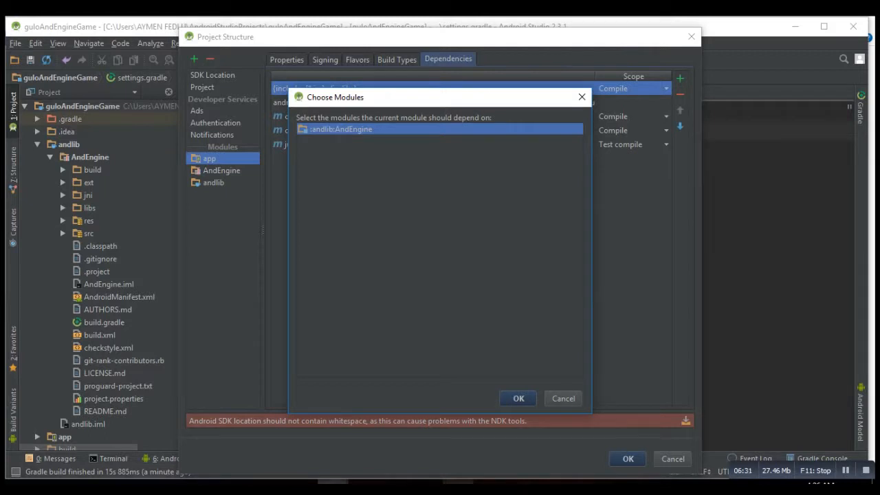
click(517, 398)
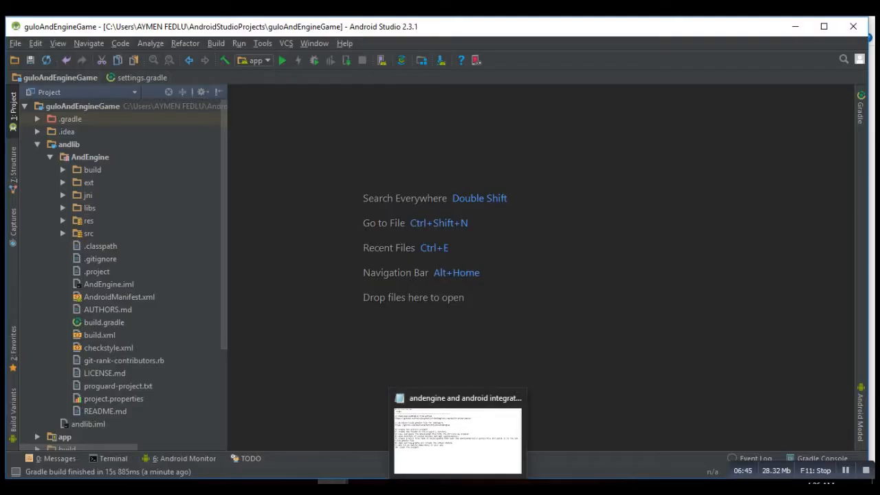
- Expand app > src > main > java > com.gulo.guloandenginegame and open MainActivity.java
click(216, 42)
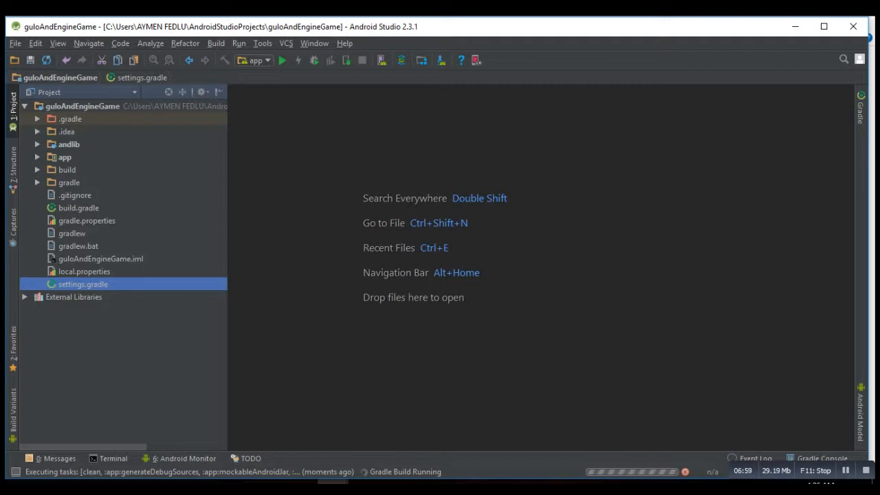
click(38, 144)
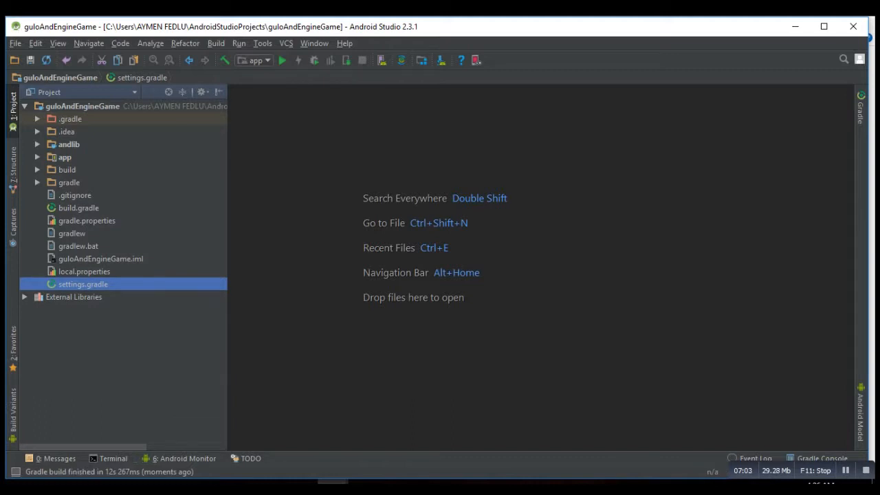
click(37, 157)
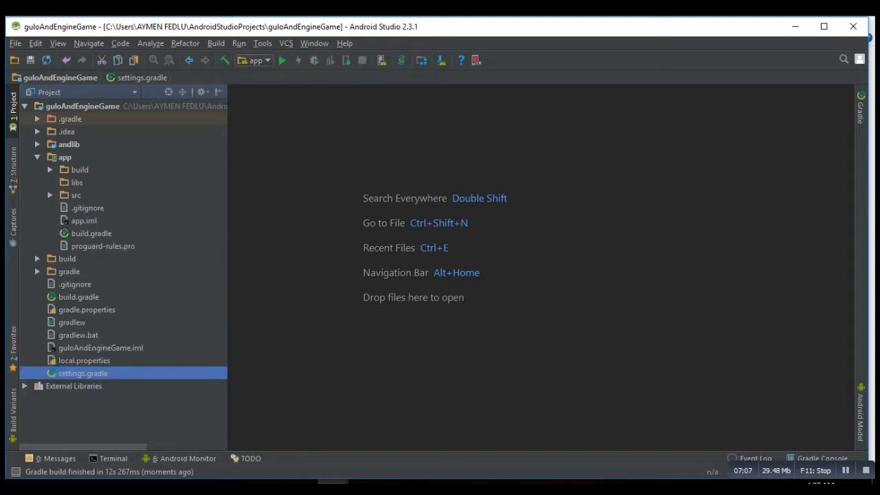
click(50, 194)
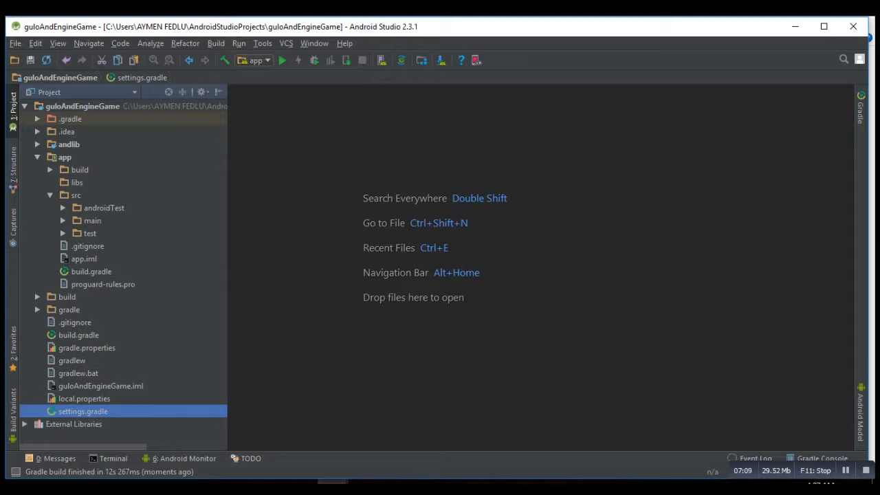
click(63, 208)
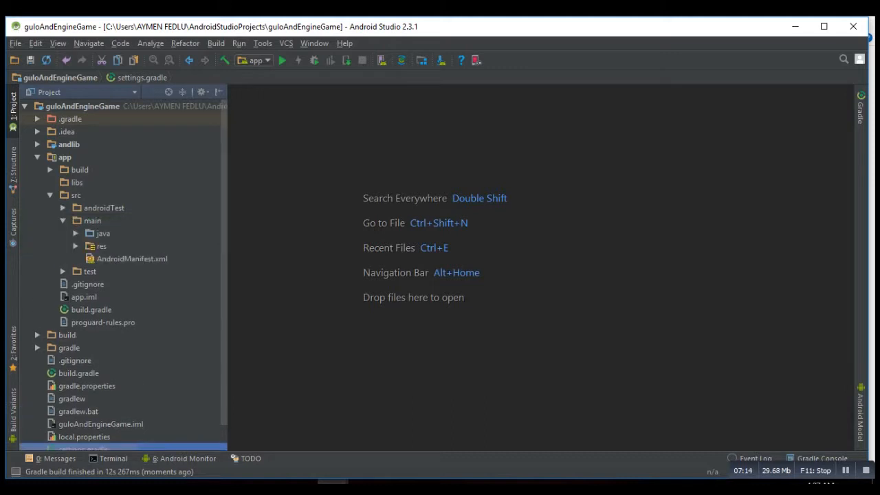
click(76, 233)
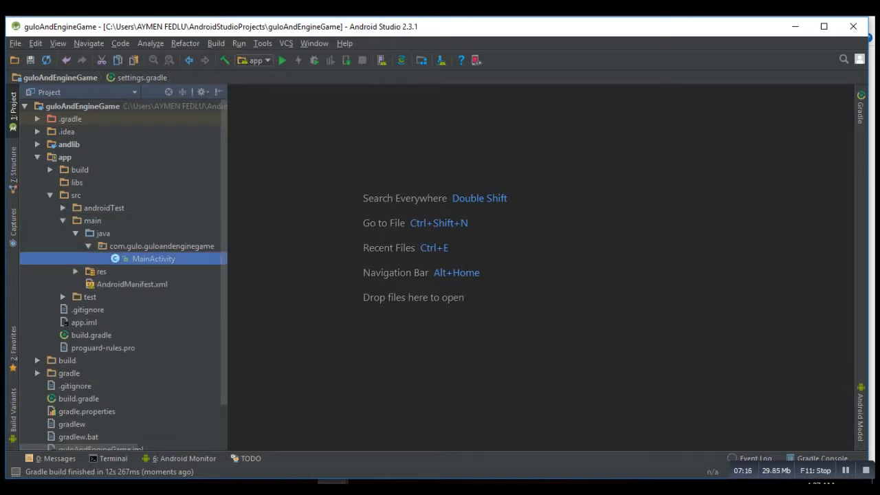
double_click(152, 259)
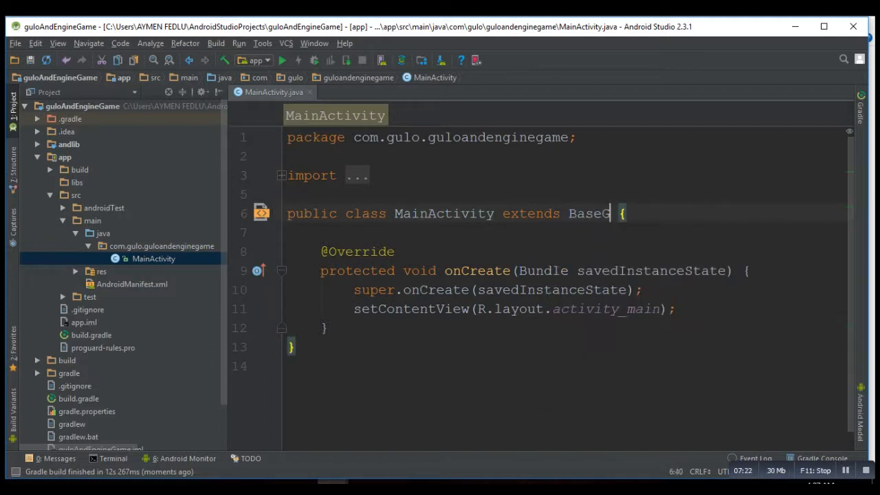
- Change MainActivity's superclass to BaseGameActivity, adding the AndEngine module dependency and import
text(ame)
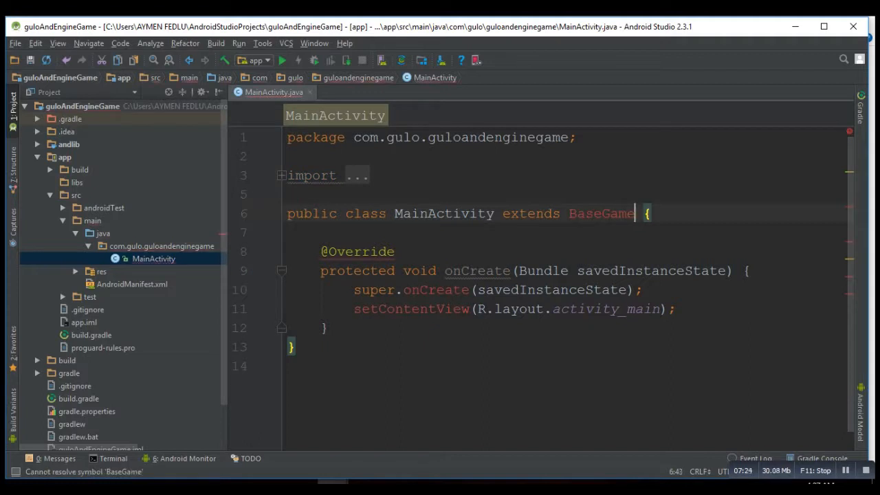
text(Activ)
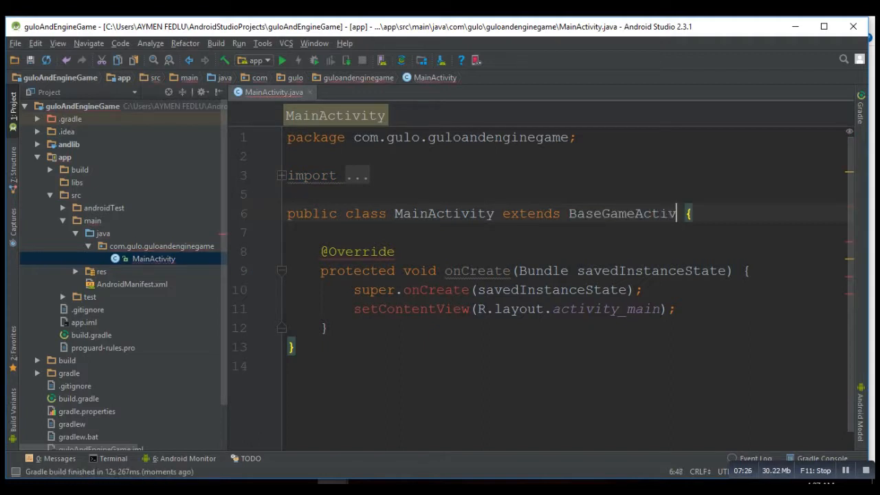
text(ty)
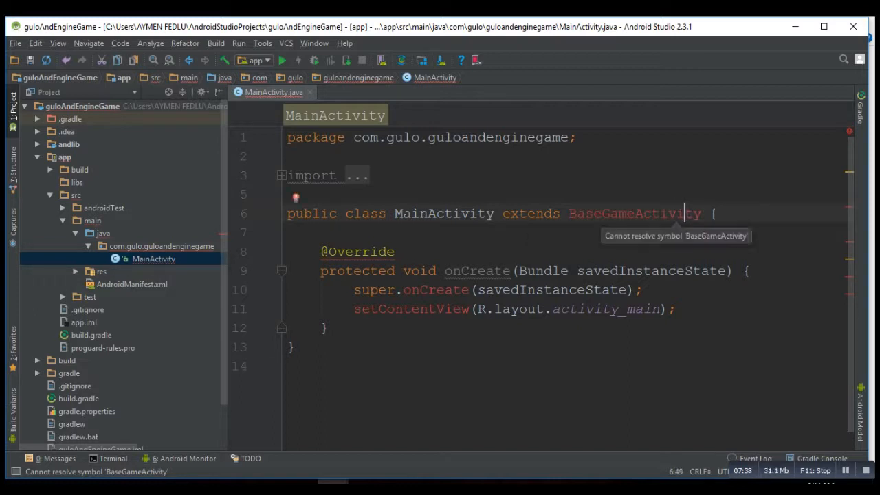
key(alt+enter)
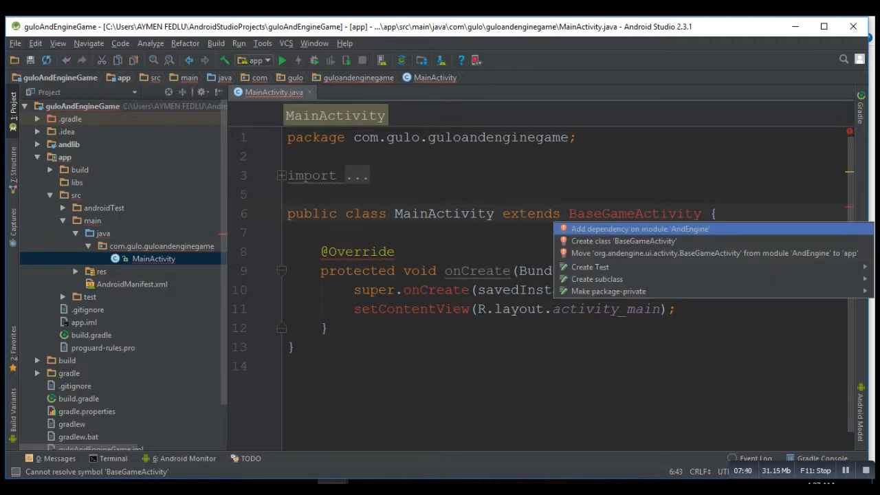
click(643, 229)
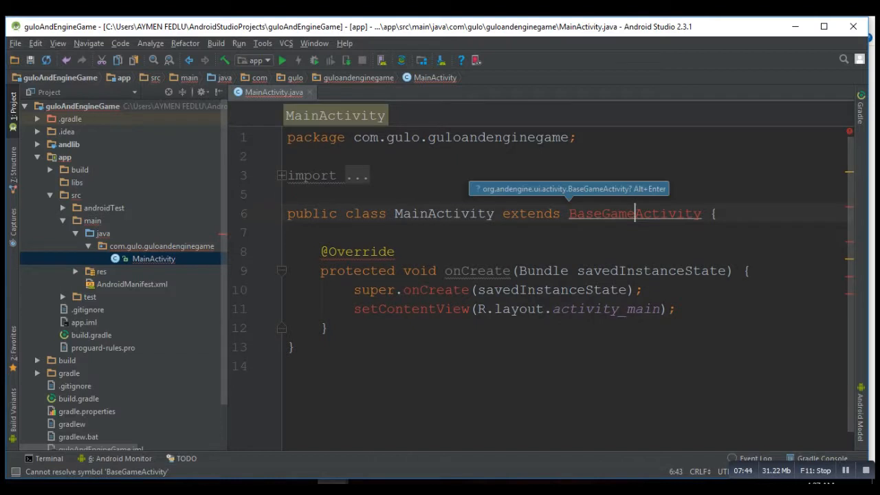
key(Alt+Enter)
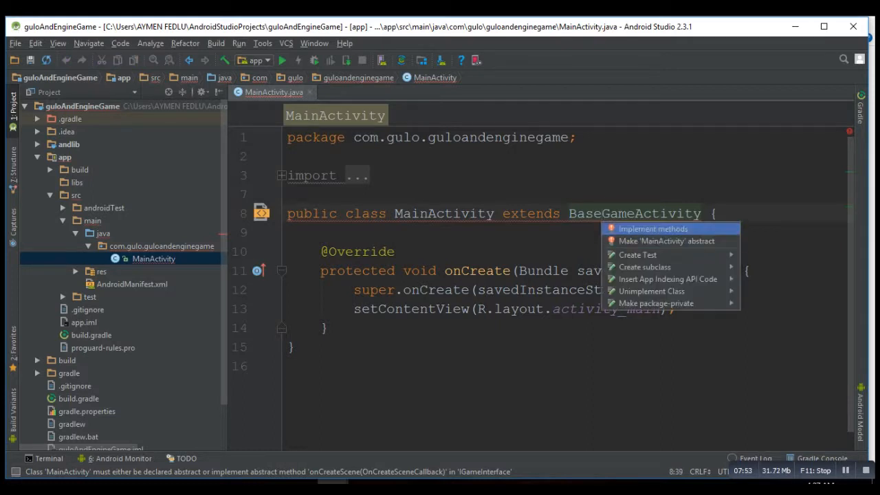
- Implement the four required AndEngine game method stubs and delete the old onCreate method
click(653, 228)
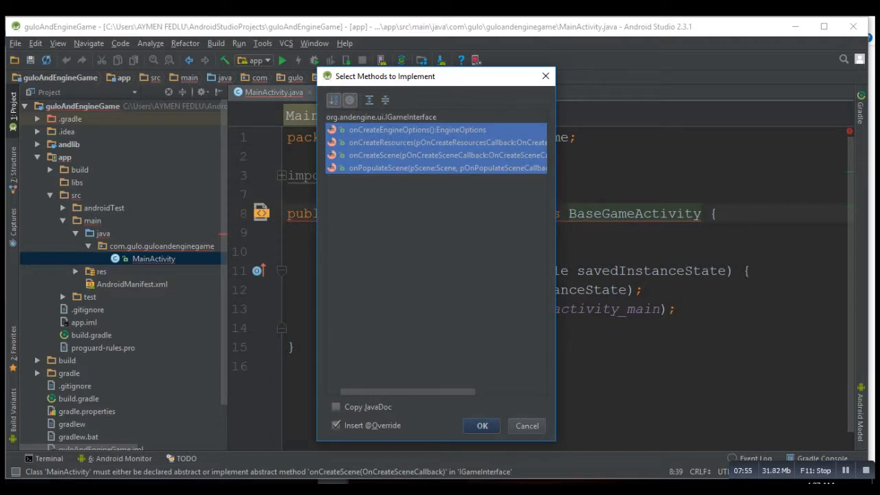
click(482, 426)
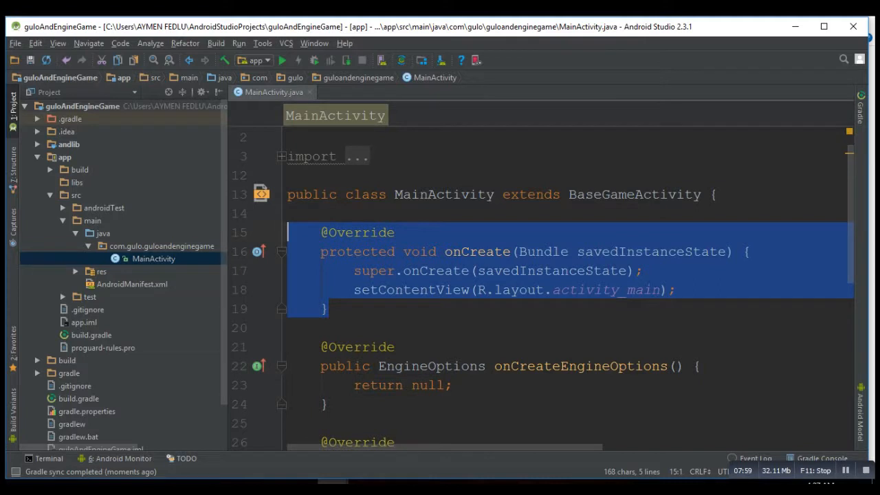
key(Delete)
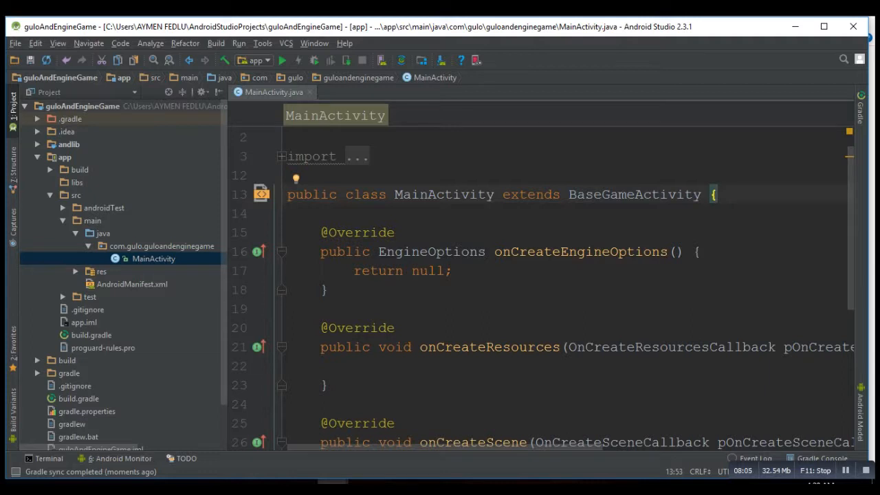
scroll(down, 3)
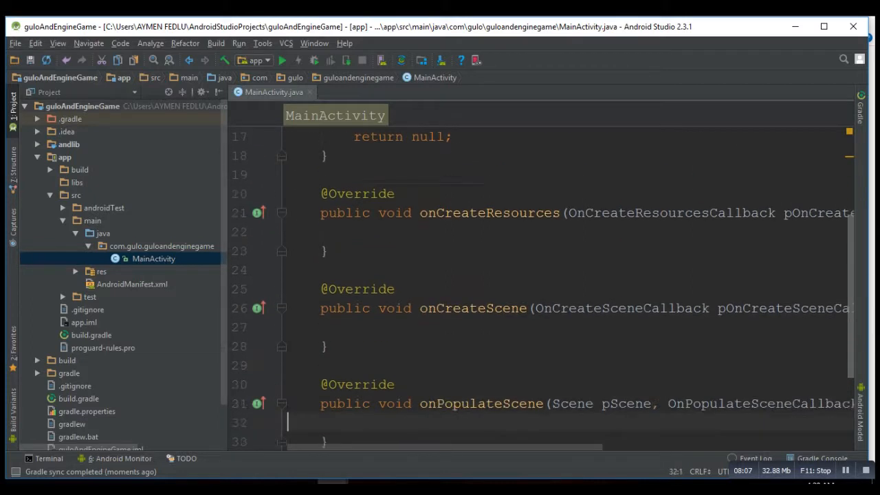